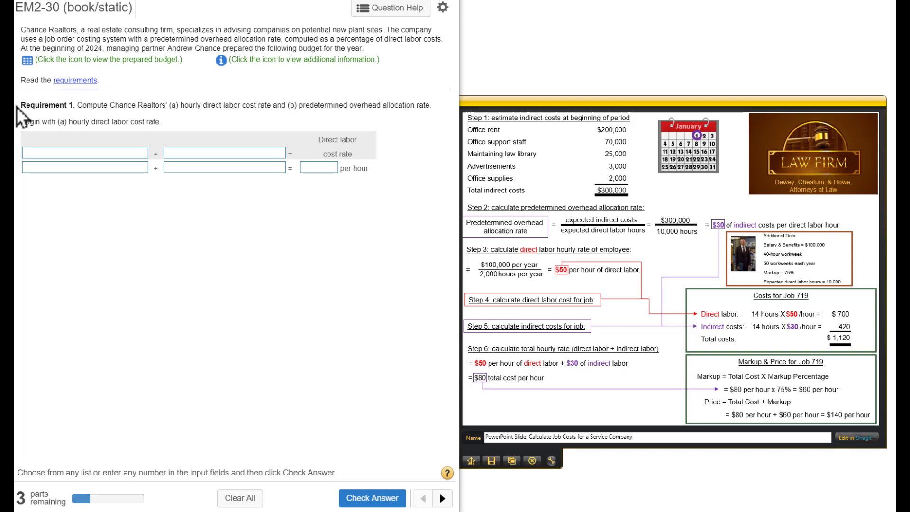
{"action": "mouse_move", "coordinate": [49, 38]}
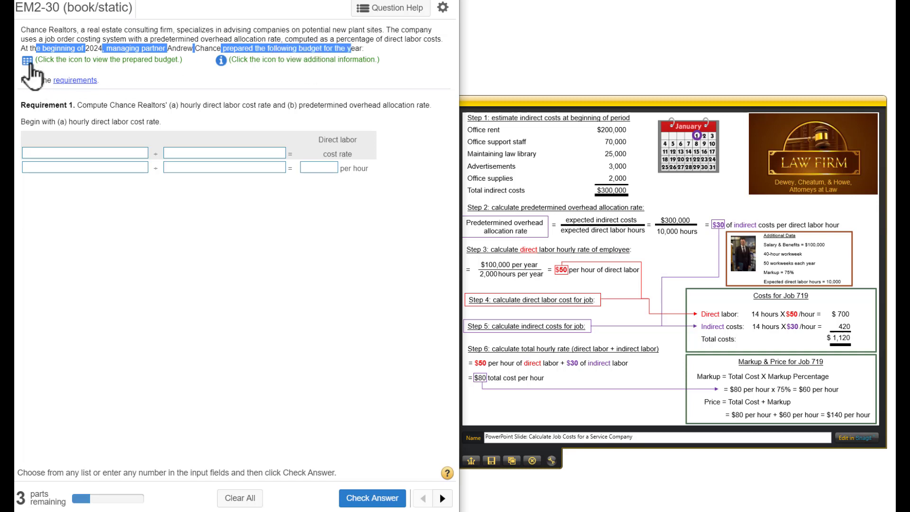
Open the budget Data Table and highlight 13,750 direct labor hours and $2,200,000 labor costs.
{"action": "left_click", "coordinate": [24, 60]}
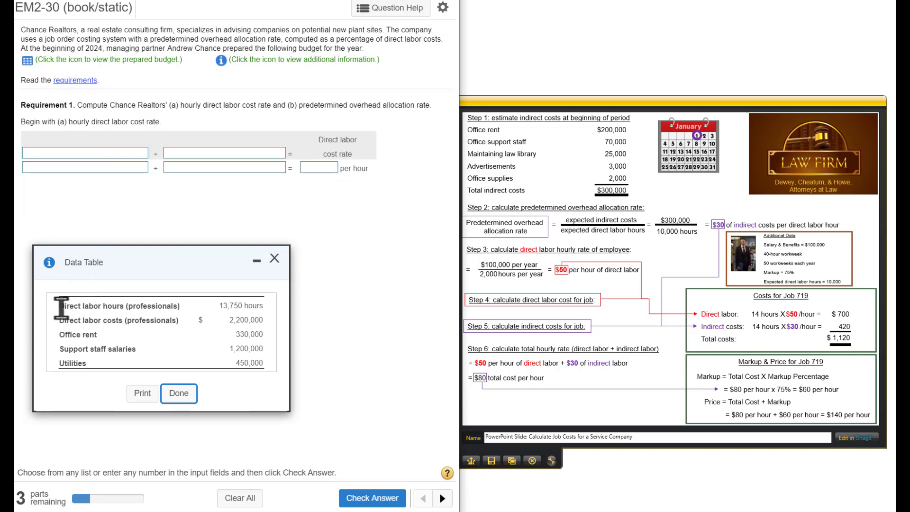
{"action": "mouse_move", "coordinate": [219, 306]}
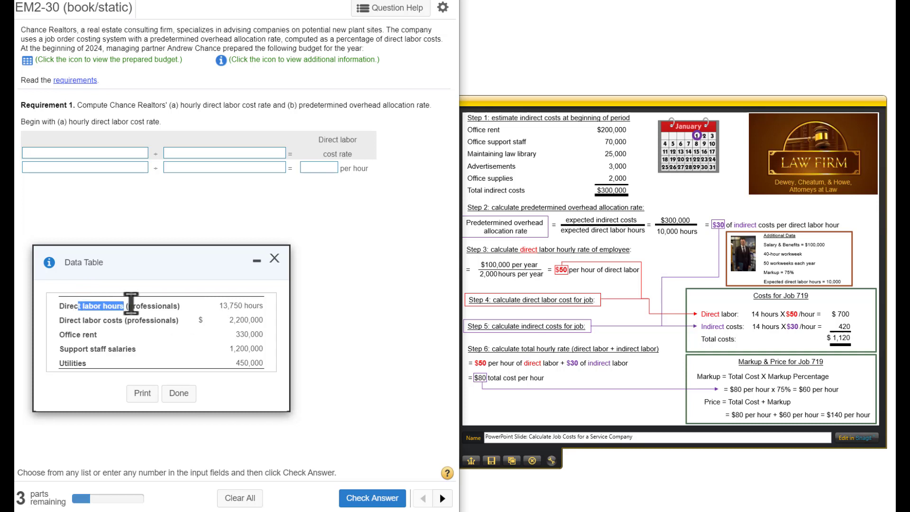
{"action": "double_click", "coordinate": [231, 306]}
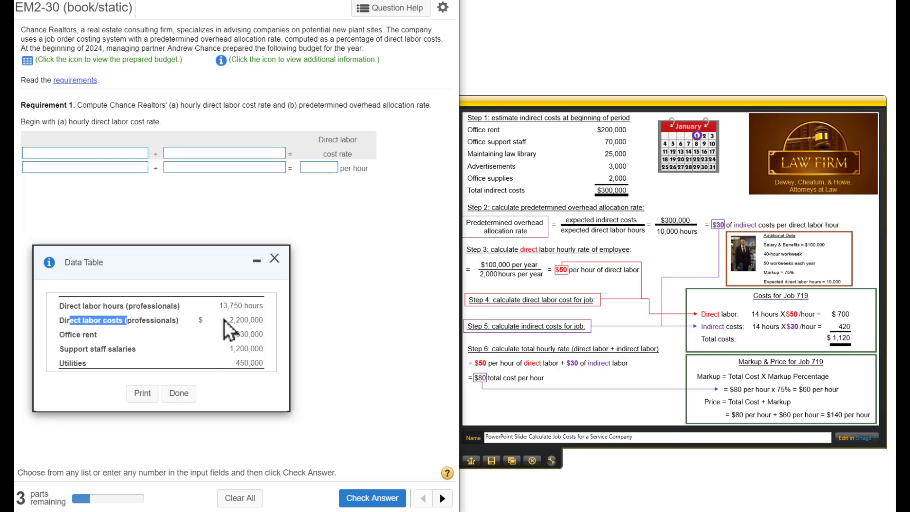
{"action": "double_click", "coordinate": [245, 320]}
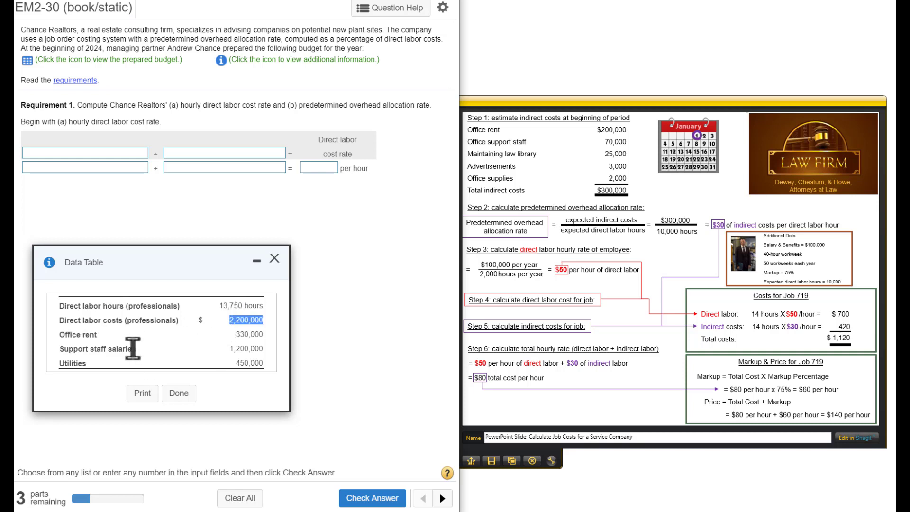
{"action": "mouse_move", "coordinate": [84, 343]}
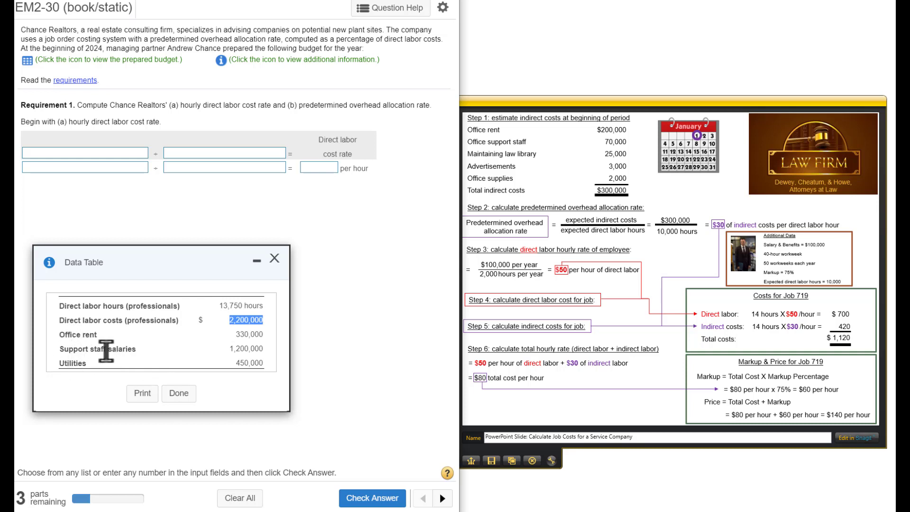
{"action": "mouse_move", "coordinate": [184, 268]}
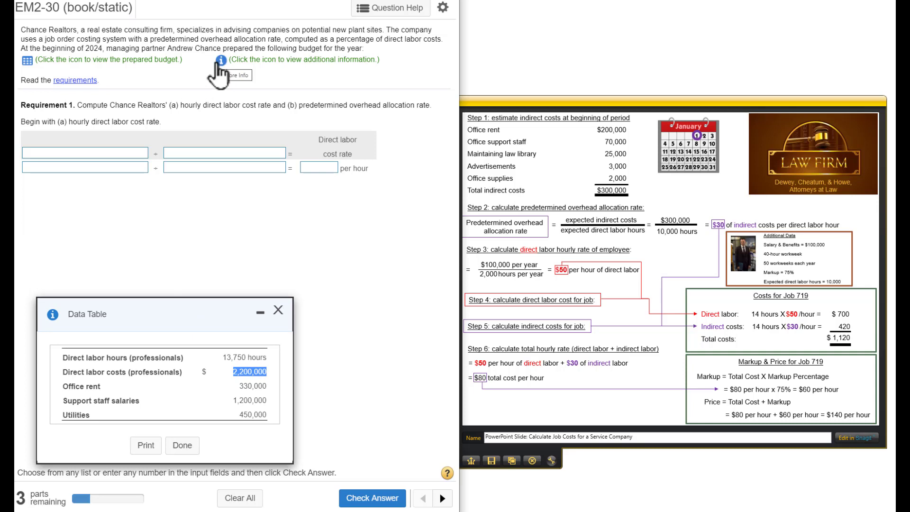
{"action": "left_click", "coordinate": [220, 59]}
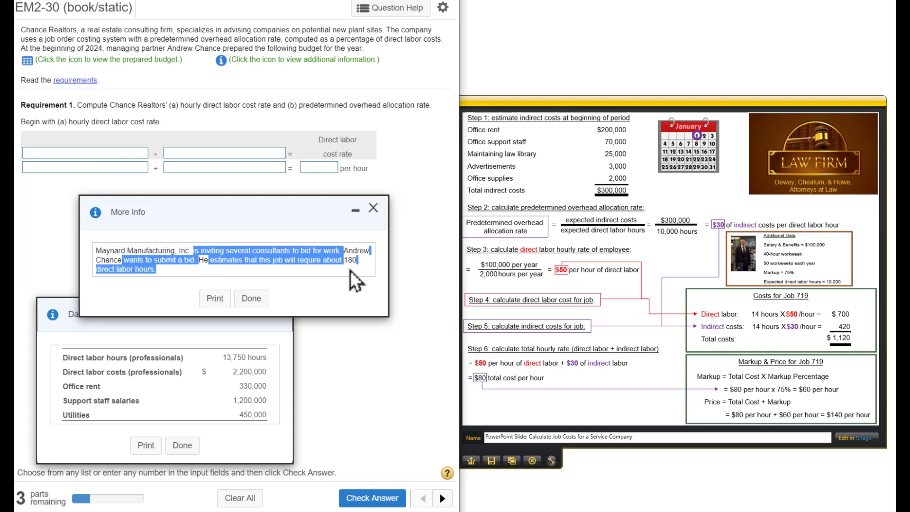
{"action": "mouse_move", "coordinate": [254, 243]}
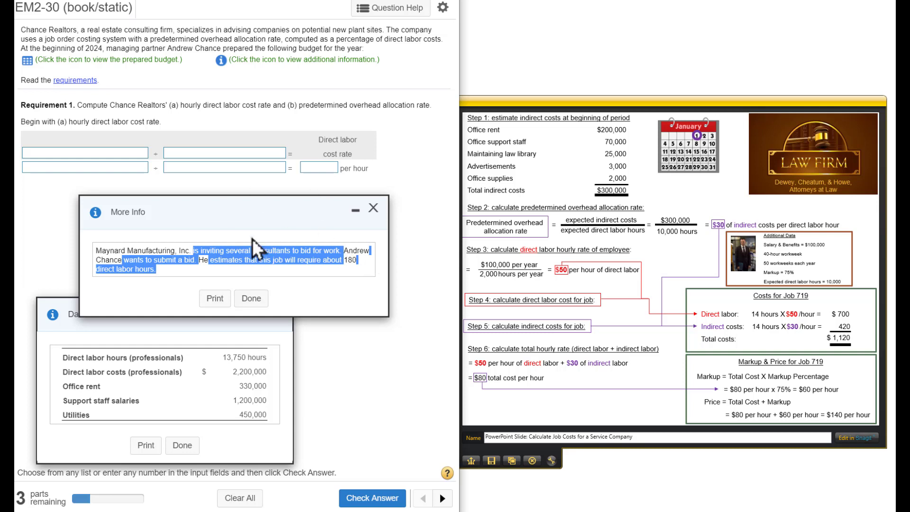
{"action": "mouse_move", "coordinate": [297, 259]}
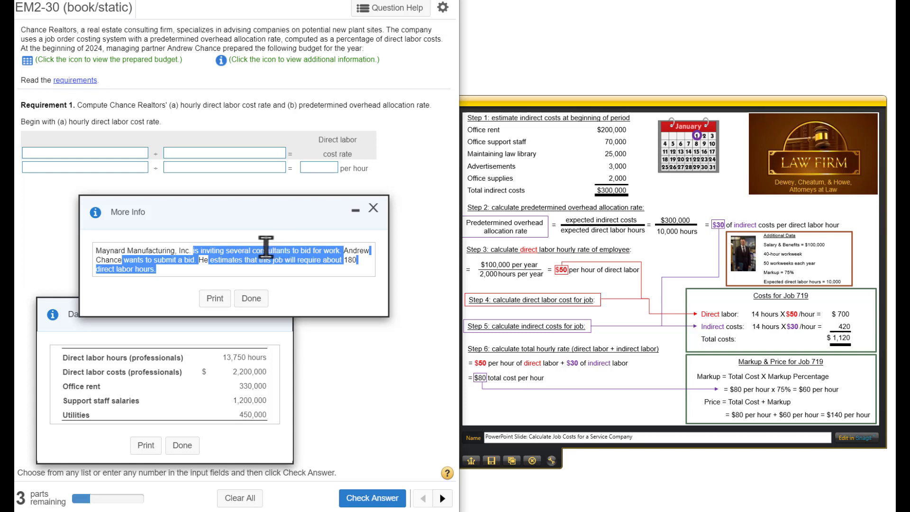
{"action": "mouse_move", "coordinate": [375, 220]}
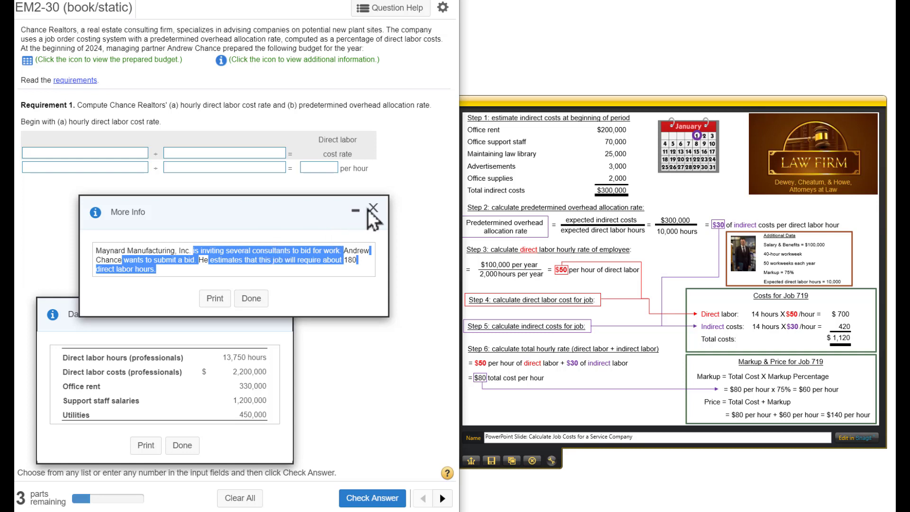
{"action": "left_click", "coordinate": [374, 208]}
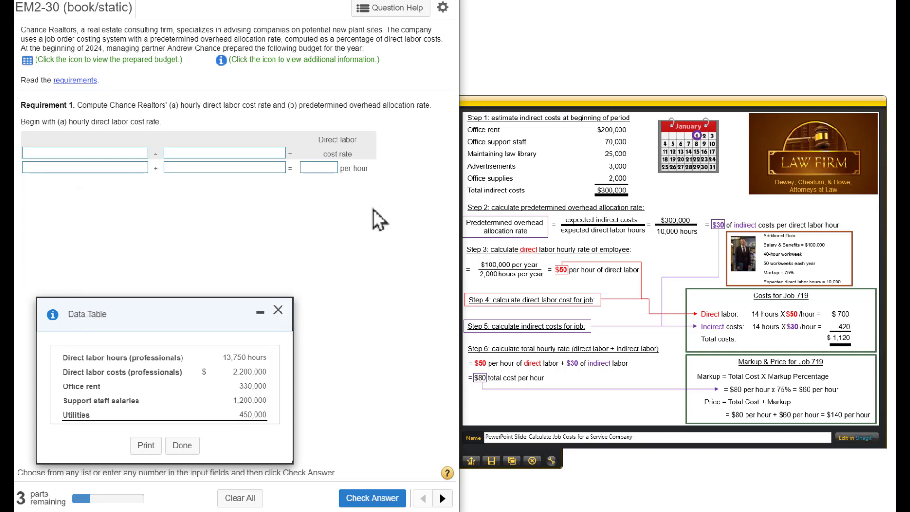
{"action": "mouse_move", "coordinate": [363, 224]}
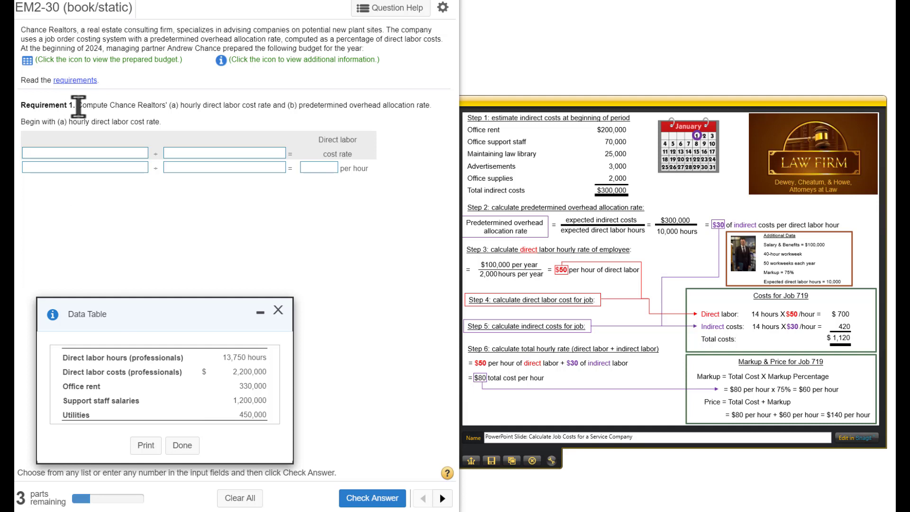
Highlight Requirement 1(a)'s instruction asking for the hourly direct labor cost rate.
{"action": "left_click_drag", "start_coordinate": [78, 106], "coordinate": [188, 105]}
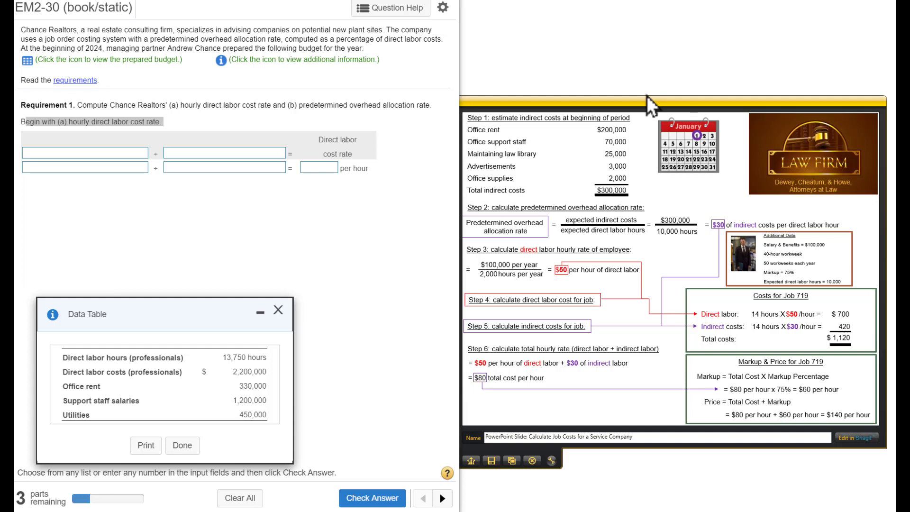
{"action": "mouse_move", "coordinate": [899, 322]}
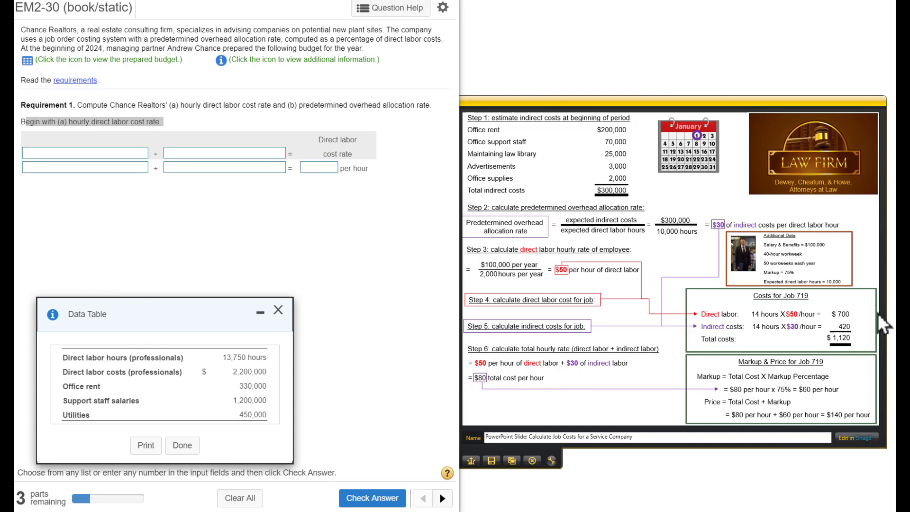
{"action": "mouse_move", "coordinate": [527, 125]}
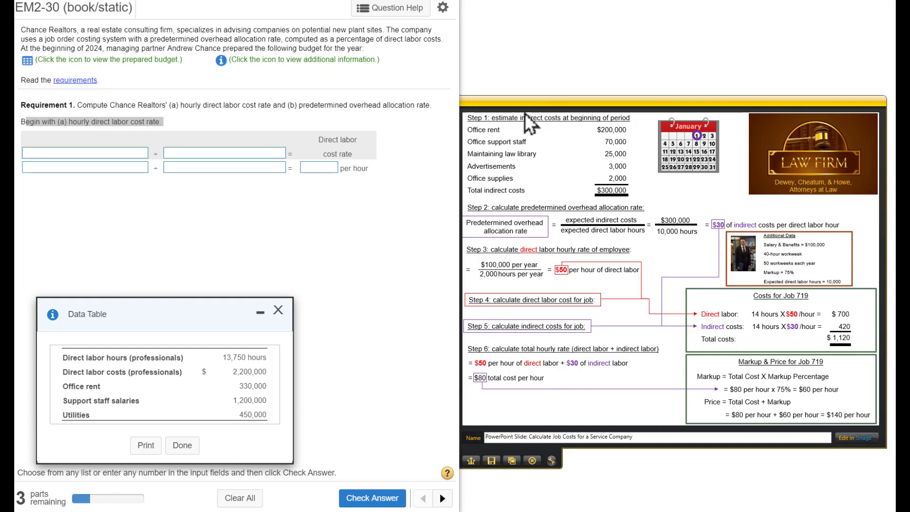
{"action": "mouse_move", "coordinate": [423, 257]}
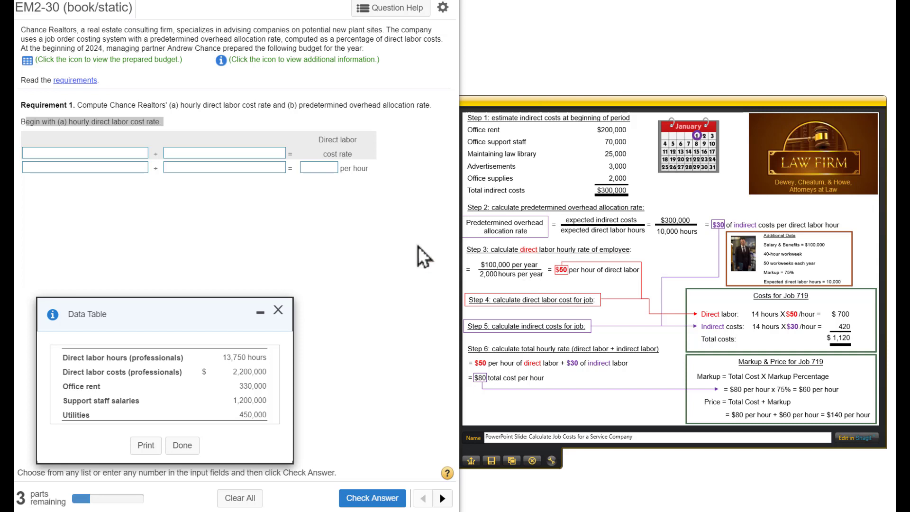
{"action": "mouse_move", "coordinate": [571, 305]}
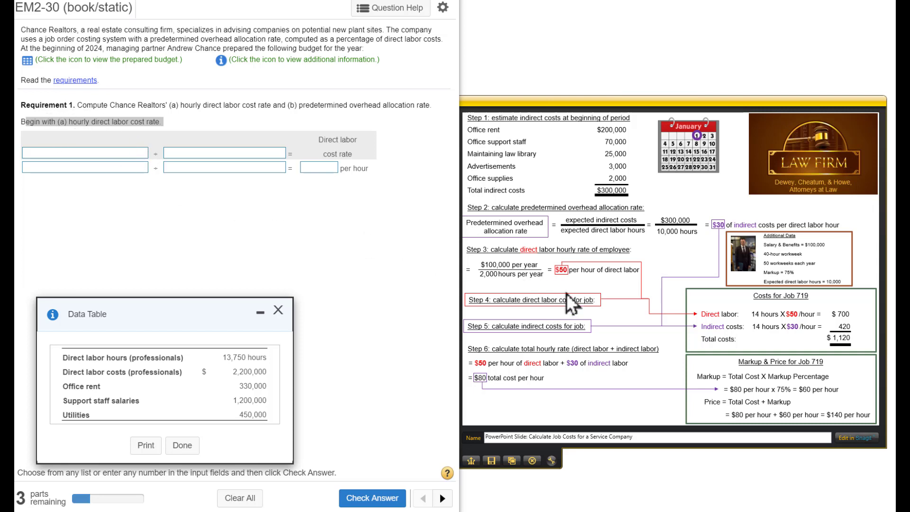
{"action": "mouse_move", "coordinate": [591, 285]}
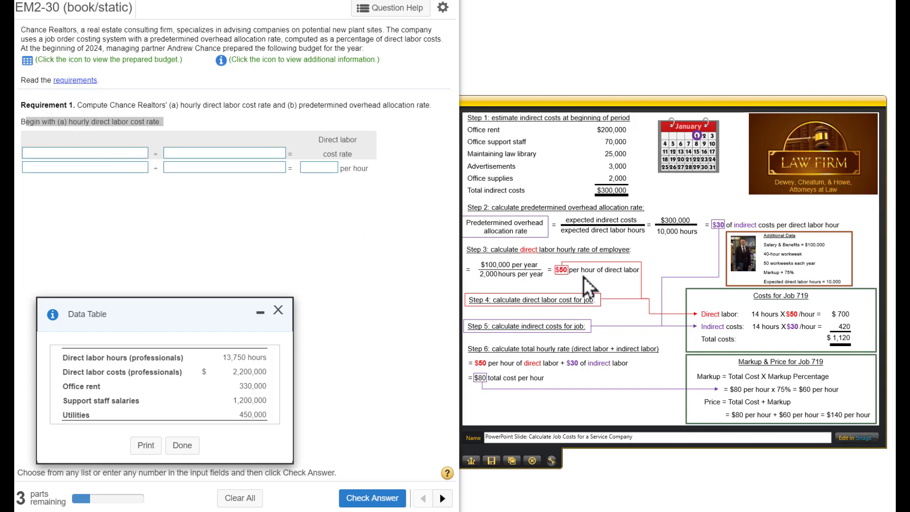
{"action": "mouse_move", "coordinate": [639, 285]}
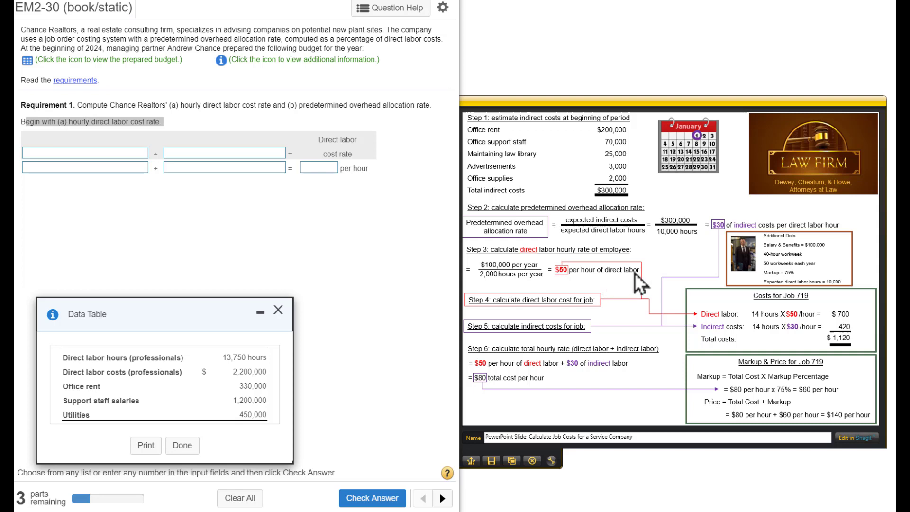
{"action": "mouse_move", "coordinate": [565, 287]}
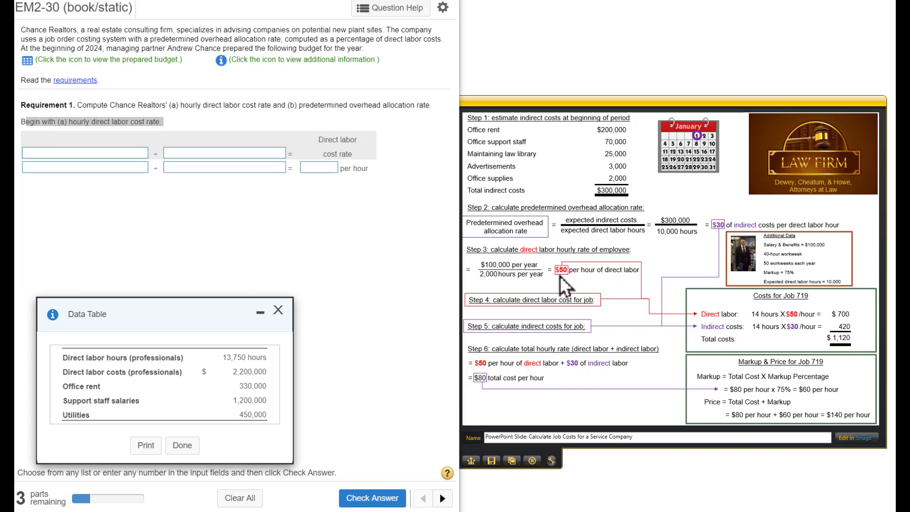
{"action": "mouse_move", "coordinate": [786, 262]}
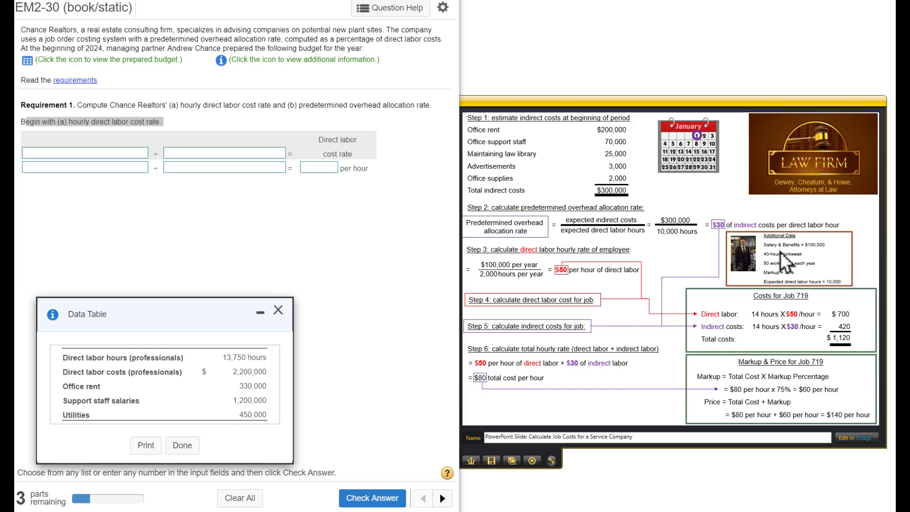
{"action": "mouse_move", "coordinate": [806, 261]}
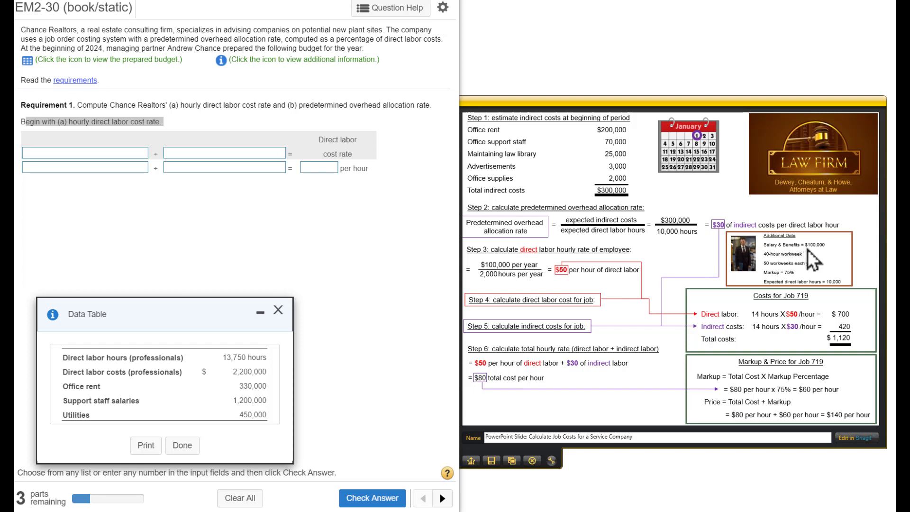
{"action": "mouse_move", "coordinate": [502, 284]}
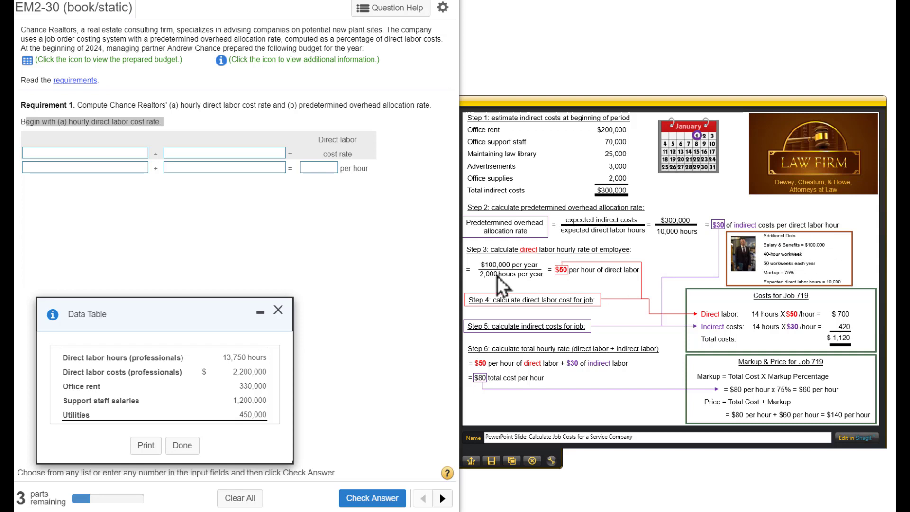
{"action": "mouse_move", "coordinate": [510, 288]}
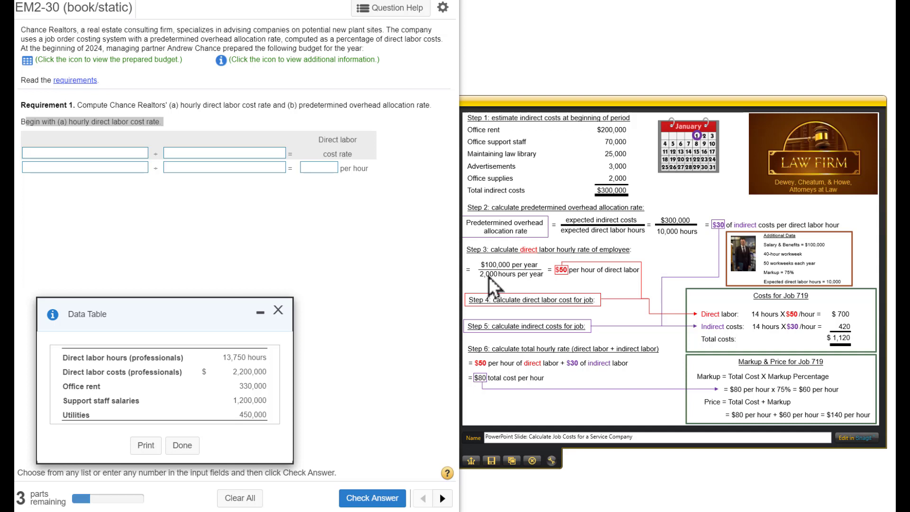
{"action": "mouse_move", "coordinate": [795, 284]}
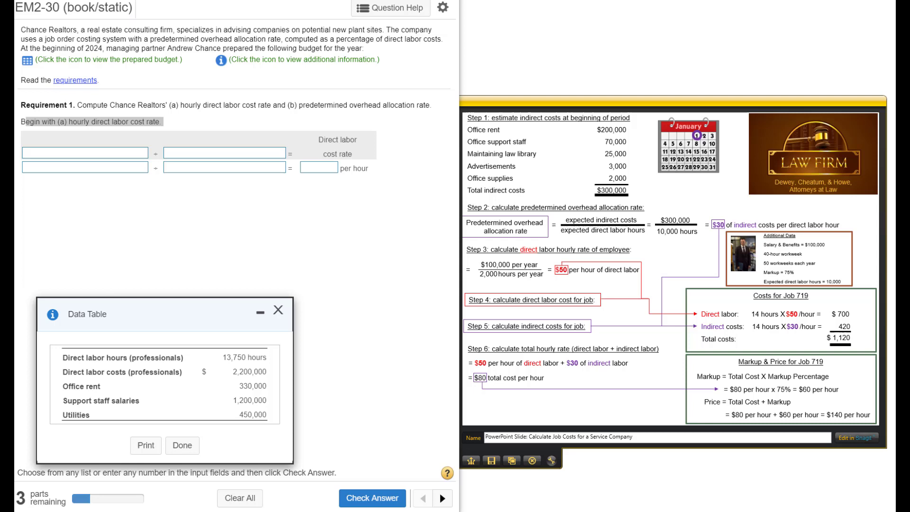
{"action": "mouse_move", "coordinate": [638, 273]}
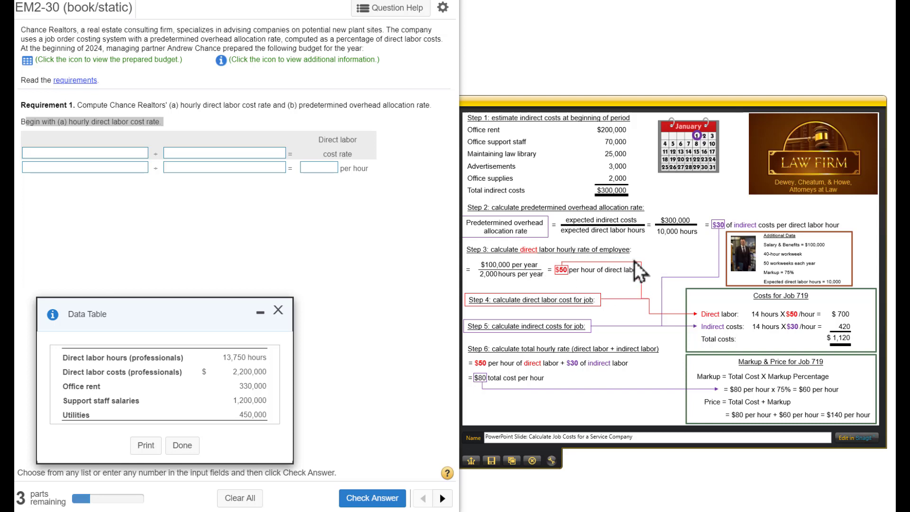
{"action": "mouse_move", "coordinate": [600, 293]}
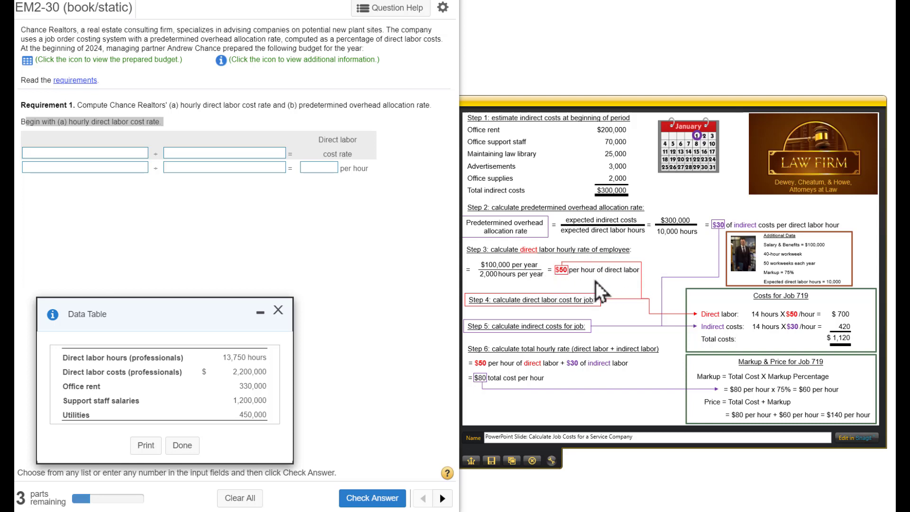
{"action": "mouse_move", "coordinate": [514, 290]}
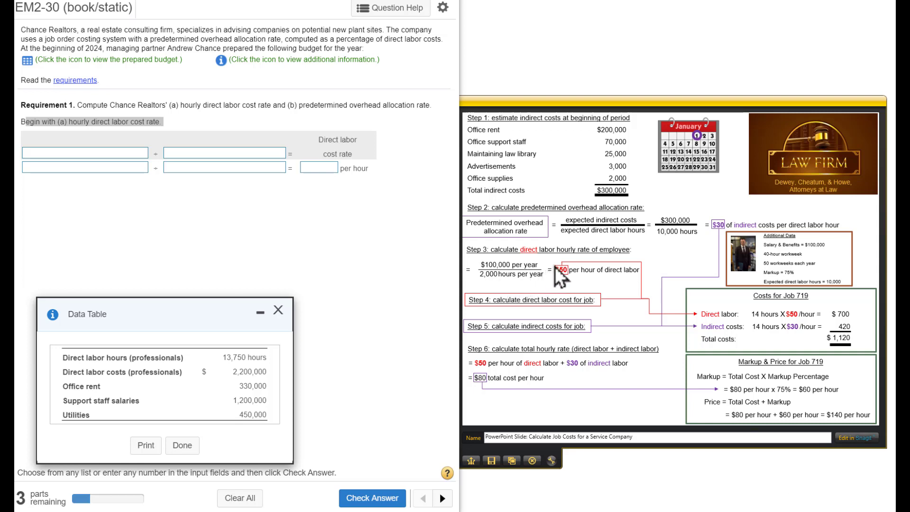
{"action": "mouse_move", "coordinate": [519, 274]}
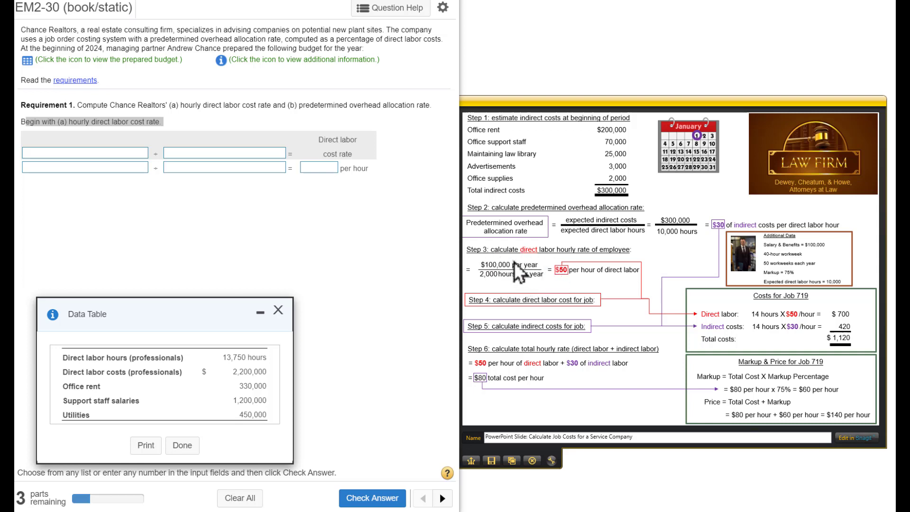
Set the rate formula to estimated direct labor costs over estimated direct labor hours.
{"action": "left_click", "coordinate": [143, 152]}
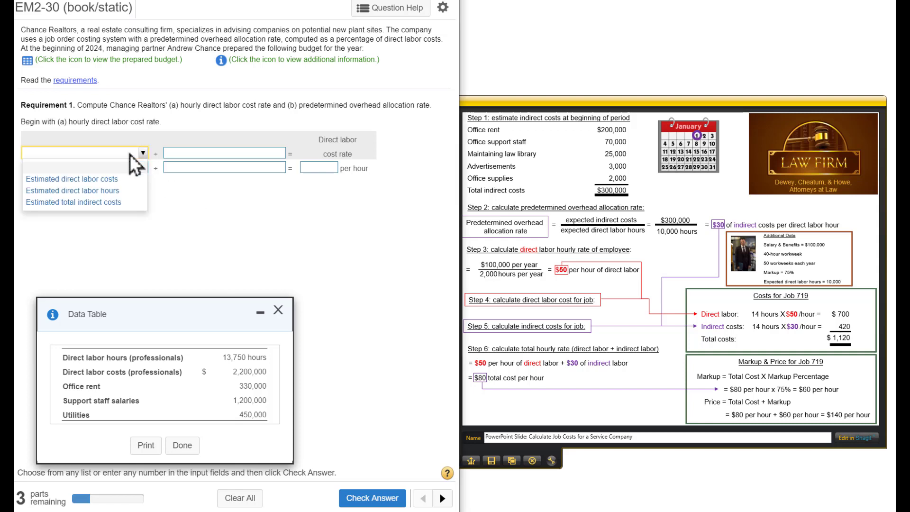
{"action": "left_click", "coordinate": [72, 178]}
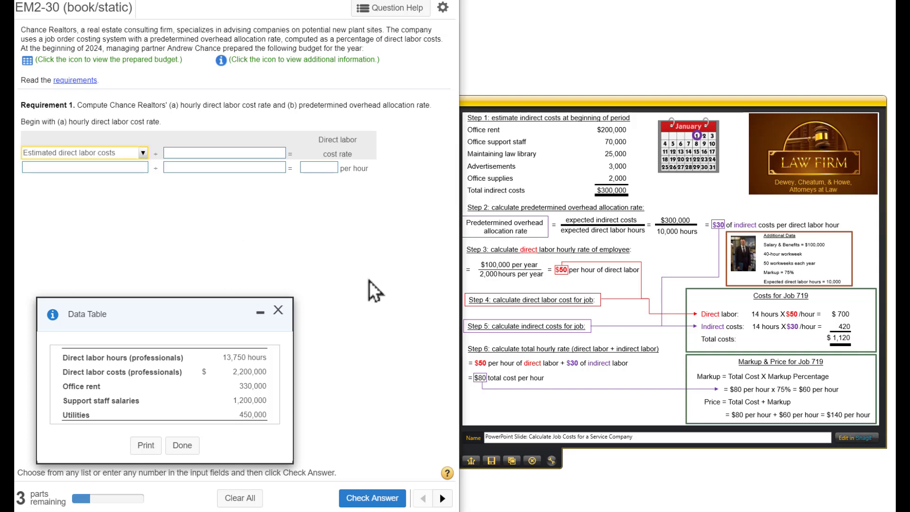
{"action": "mouse_move", "coordinate": [520, 298]}
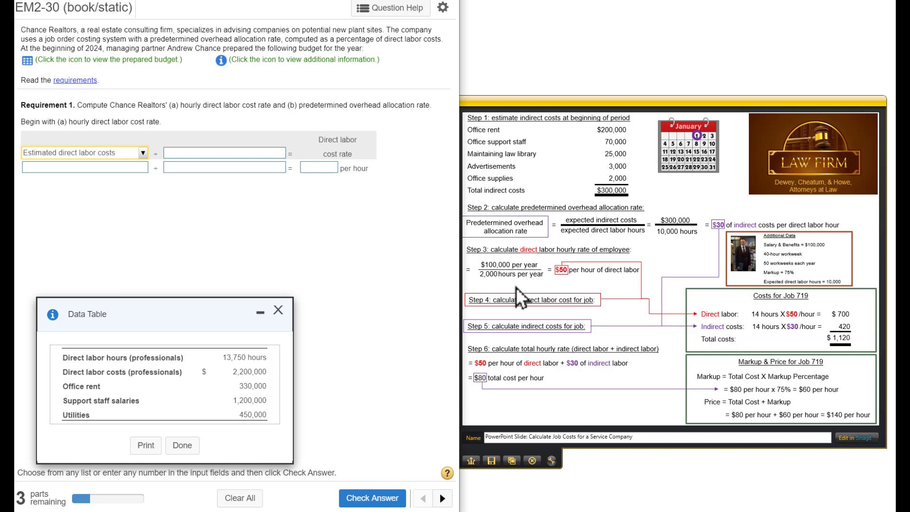
{"action": "mouse_move", "coordinate": [549, 292]}
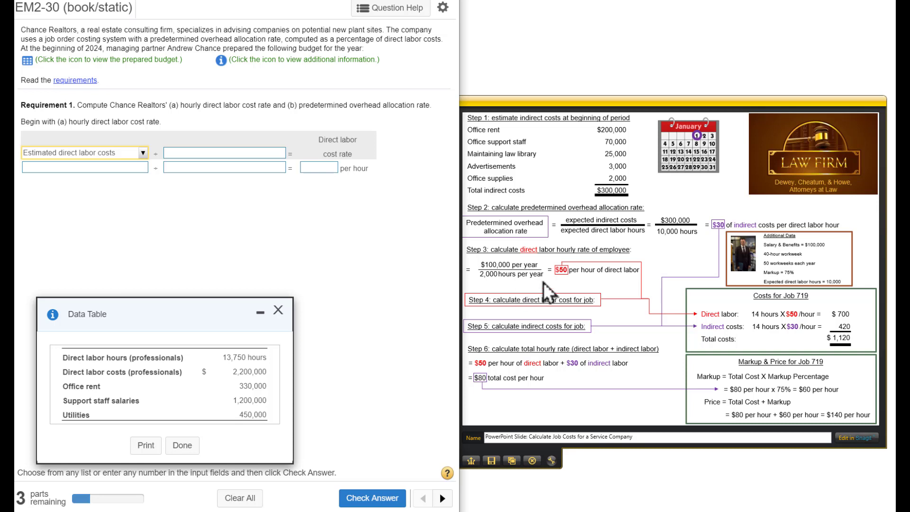
{"action": "left_click", "coordinate": [281, 153]}
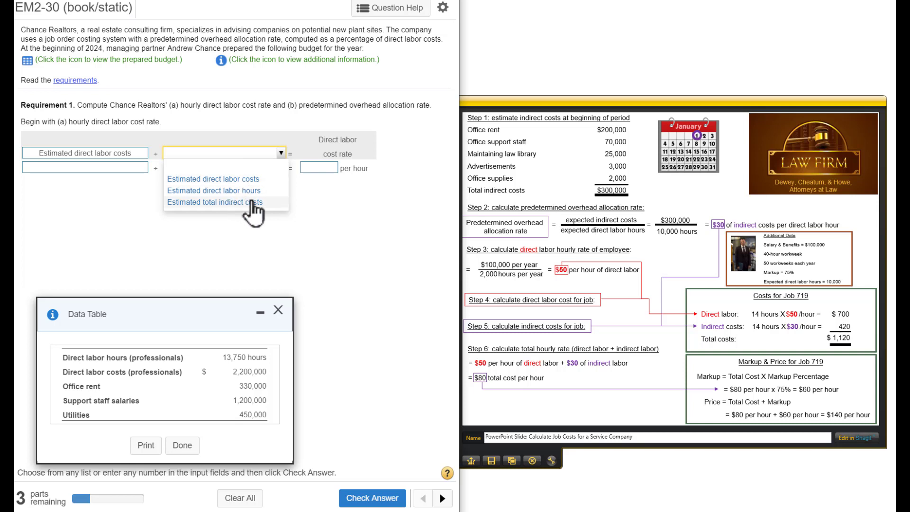
{"action": "left_click", "coordinate": [213, 190]}
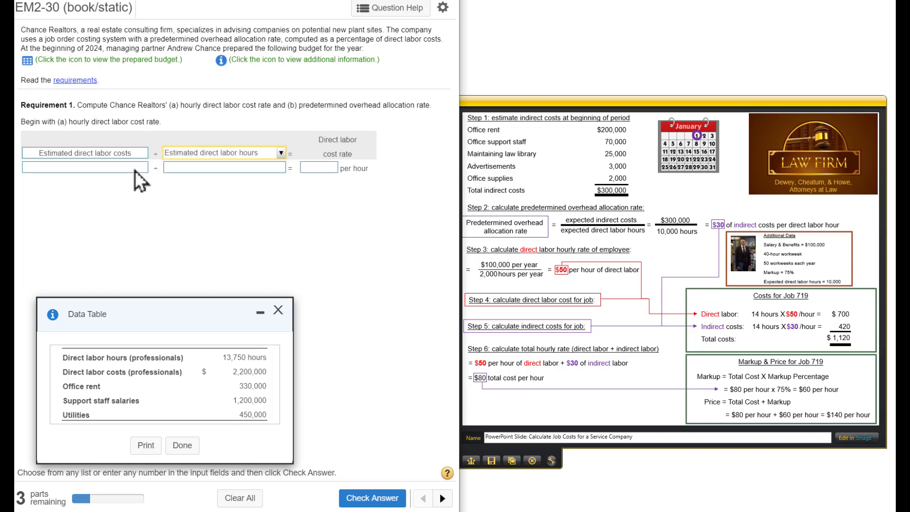
{"action": "mouse_move", "coordinate": [243, 359]}
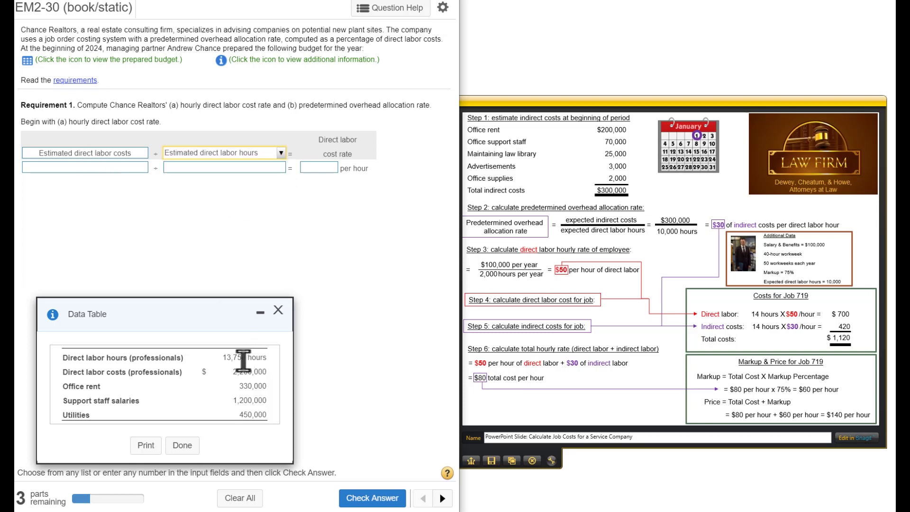
Enter 2,200,000 labor costs and 13,750 labor hours into the formula.
{"action": "double_click", "coordinate": [246, 372]}
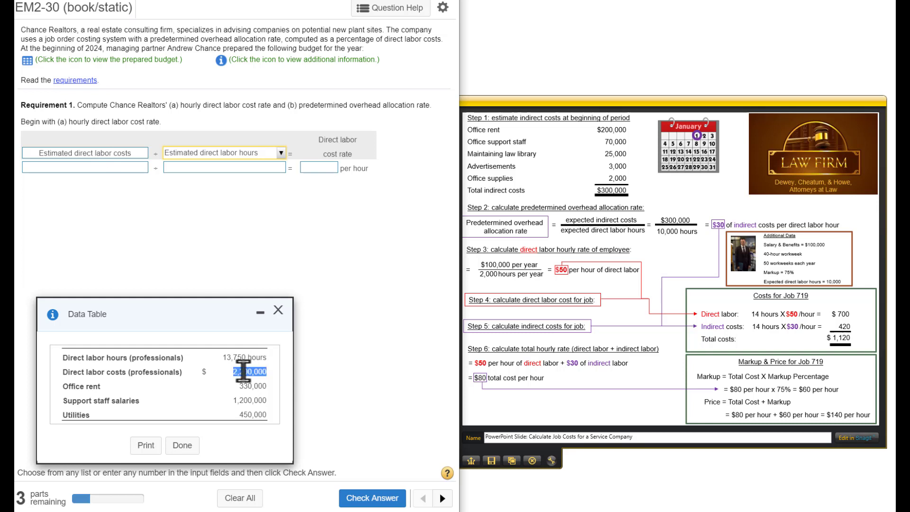
{"action": "left_click", "coordinate": [84, 168]}
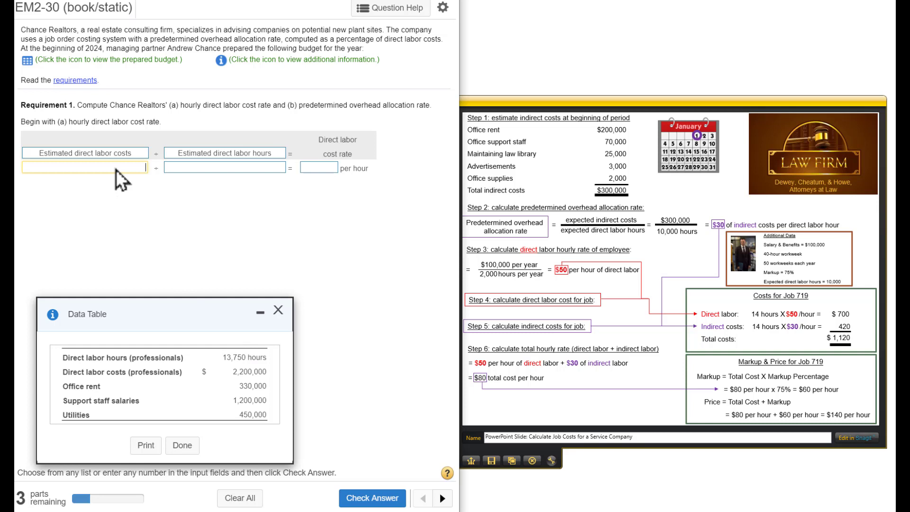
{"action": "type", "text": "2,200,000"}
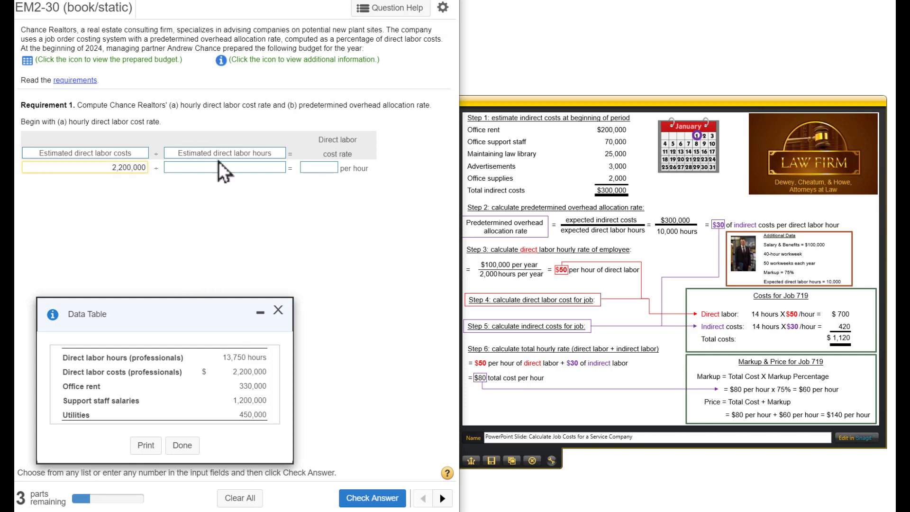
{"action": "mouse_move", "coordinate": [241, 357]}
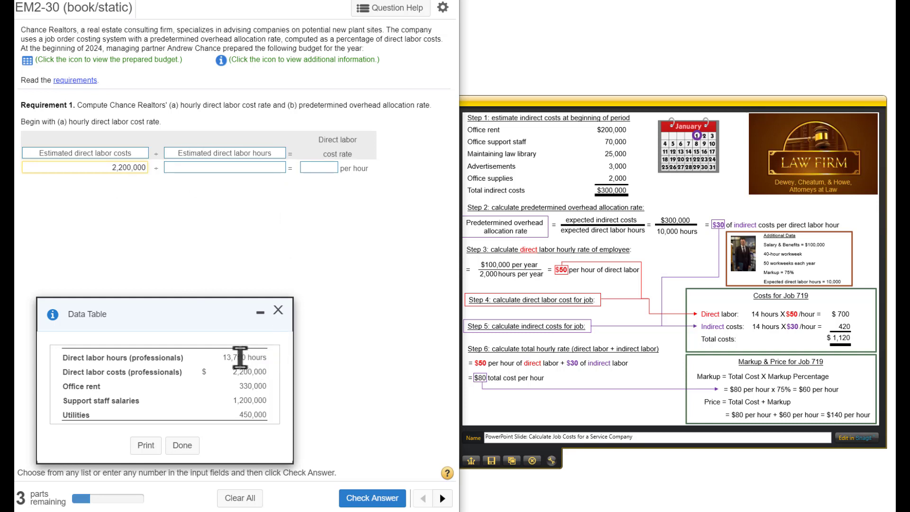
{"action": "double_click", "coordinate": [234, 358]}
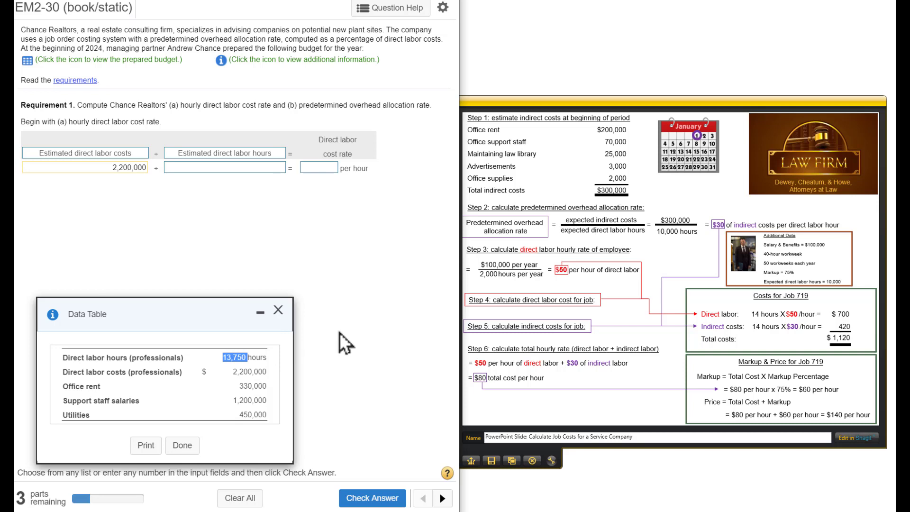
{"action": "type", "text": "13,750"}
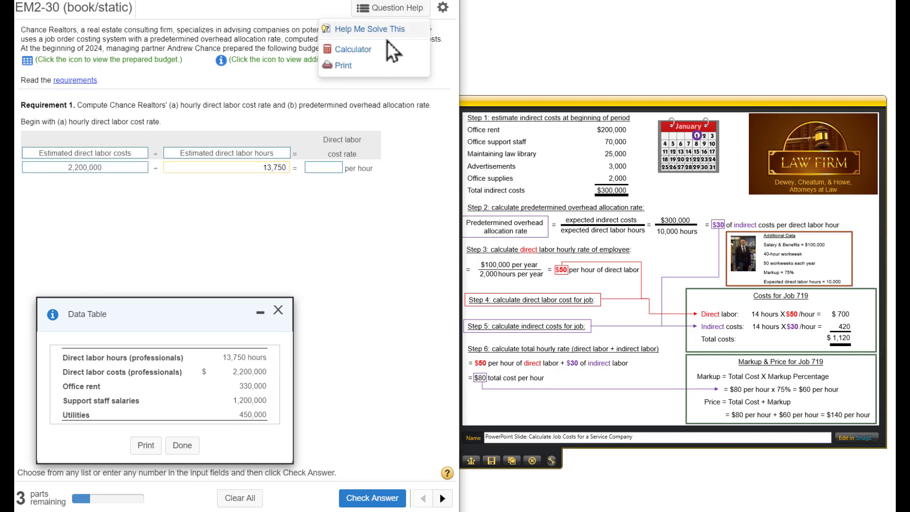
Compute 2,200,000 ÷ 13,750 on the calculator, enter 160 per hour, and check it.
{"action": "left_click", "coordinate": [353, 49]}
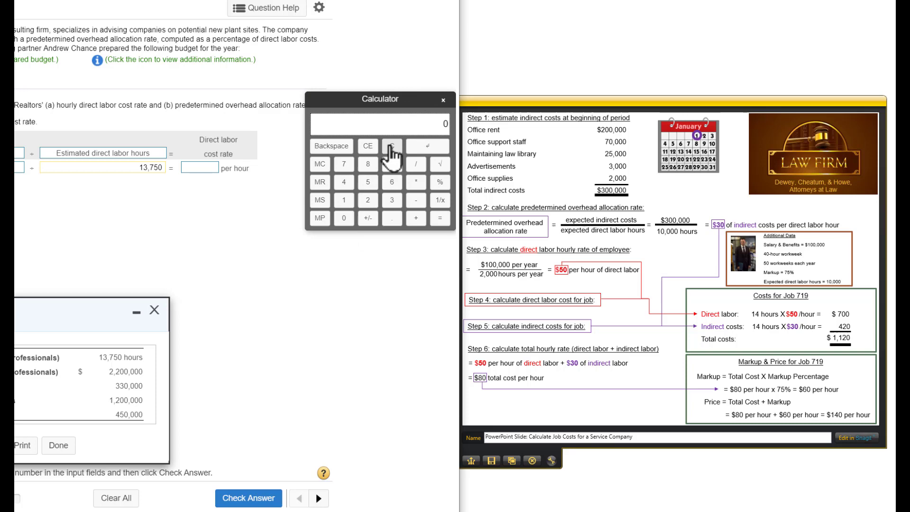
{"action": "mouse_move", "coordinate": [363, 133]}
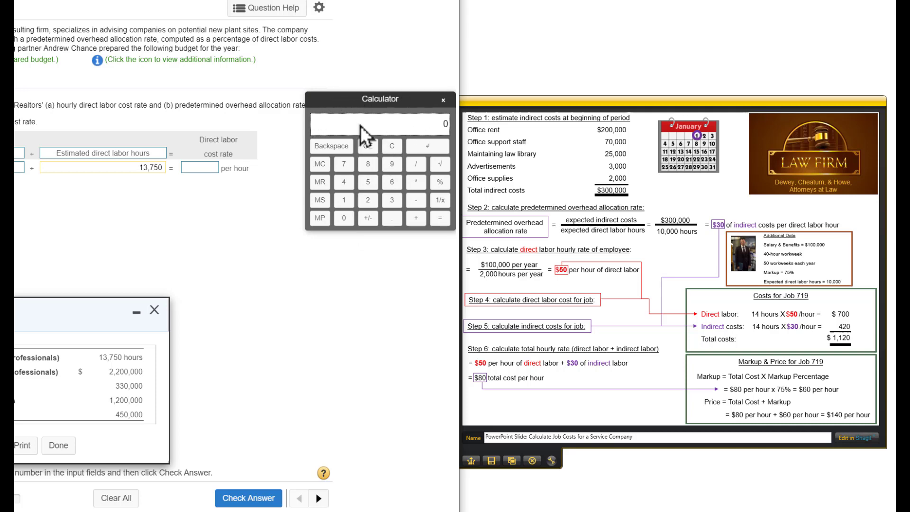
{"action": "mouse_move", "coordinate": [403, 103]}
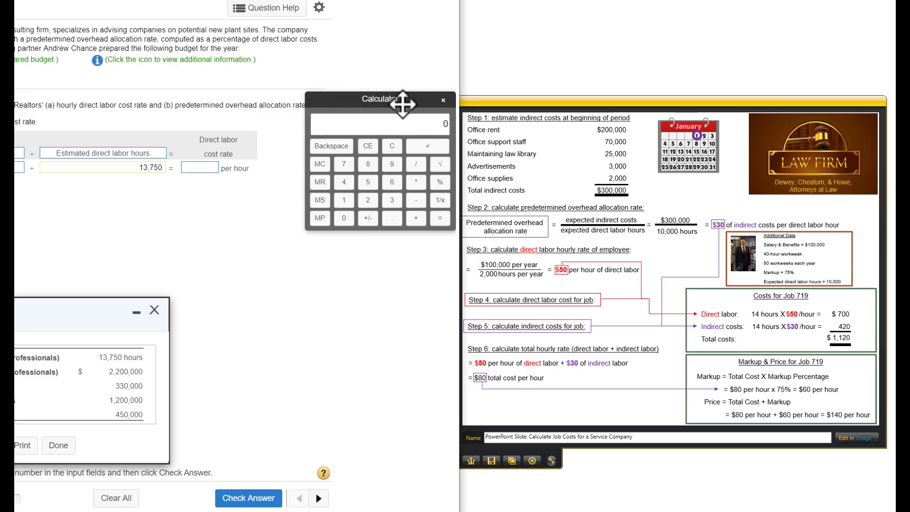
{"action": "left_click", "coordinate": [443, 100]}
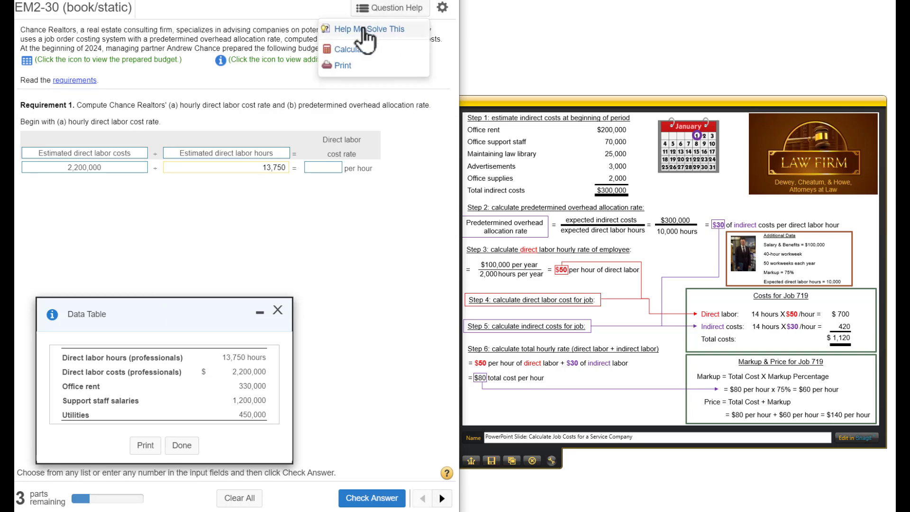
{"action": "left_click", "coordinate": [349, 48]}
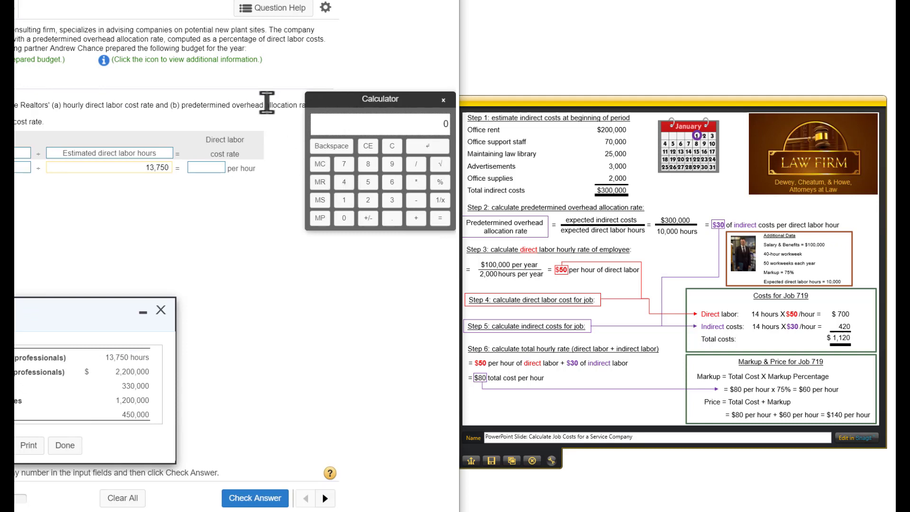
{"action": "mouse_move", "coordinate": [127, 321]}
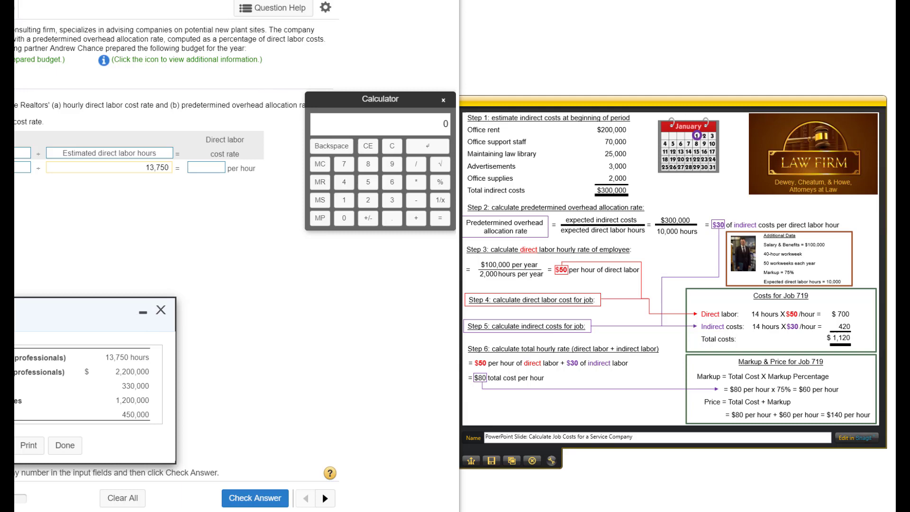
{"action": "mouse_move", "coordinate": [459, 475]}
{"action": "type", "text": "22"}
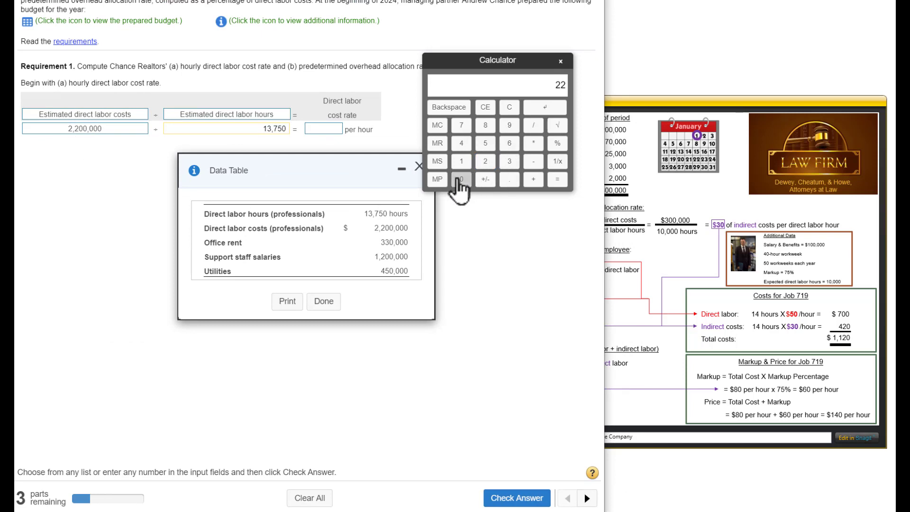
{"action": "left_click", "coordinate": [461, 178]}
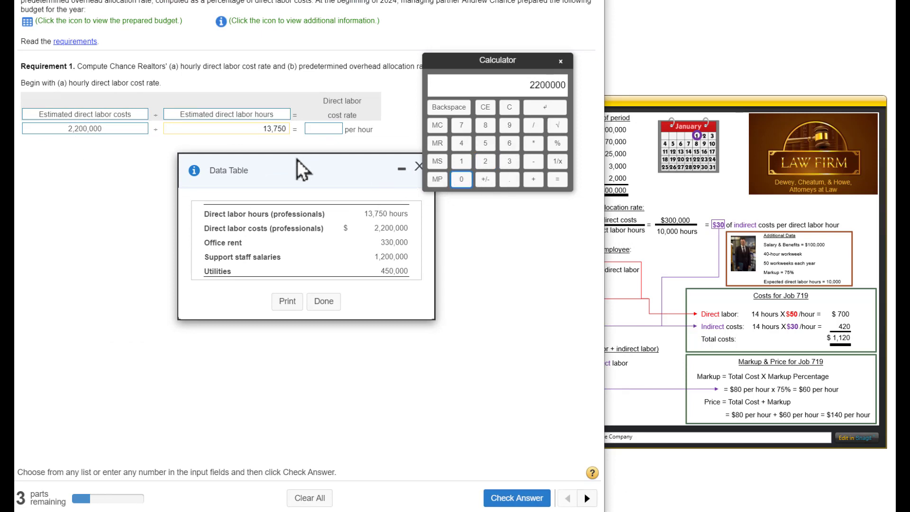
{"action": "mouse_move", "coordinate": [554, 165]}
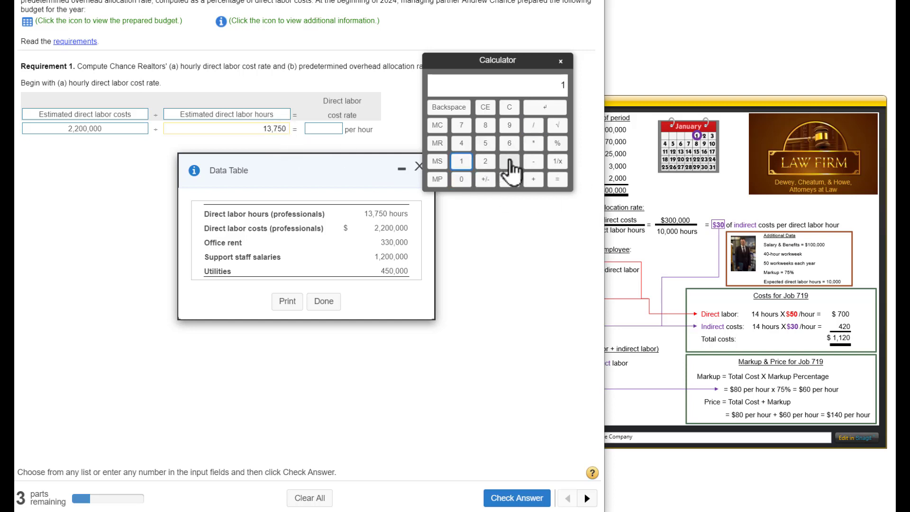
{"action": "left_click", "coordinate": [485, 143]}
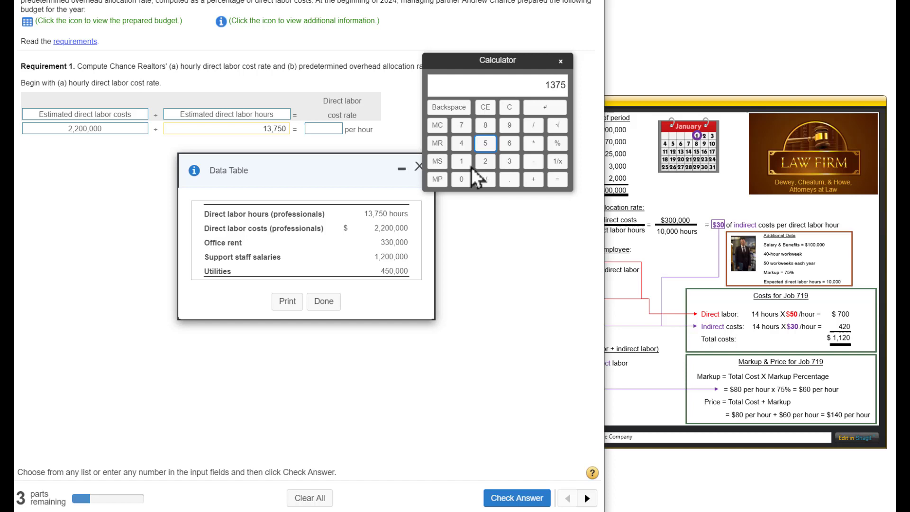
{"action": "left_click", "coordinate": [556, 178]}
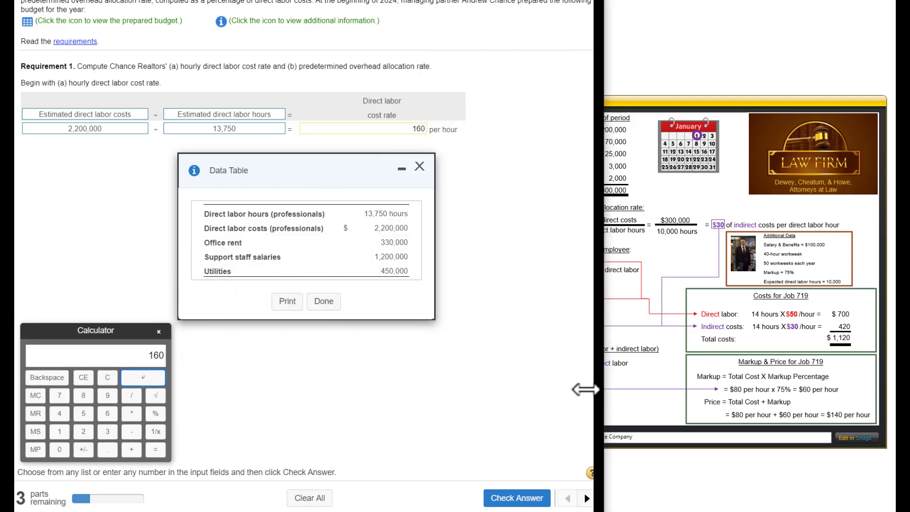
{"action": "scroll", "scroll_direction": "up", "scroll_amount": 3}
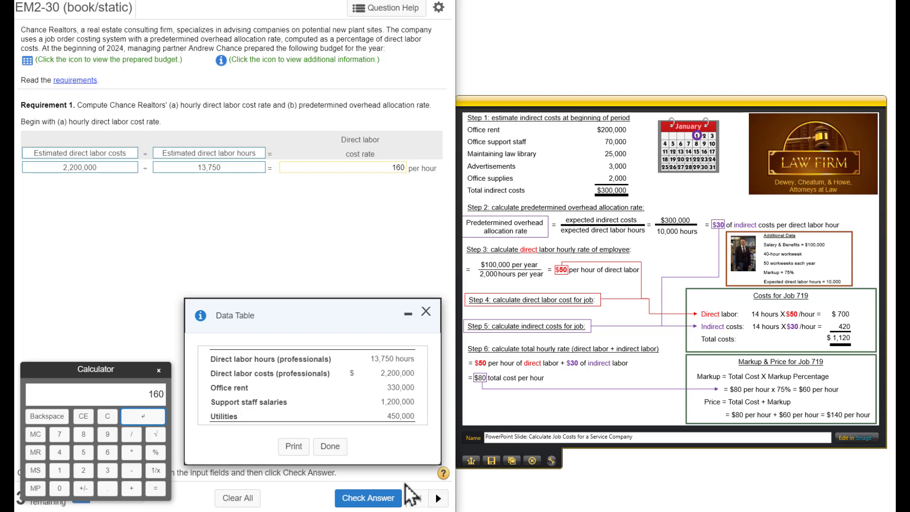
{"action": "left_click", "coordinate": [368, 498]}
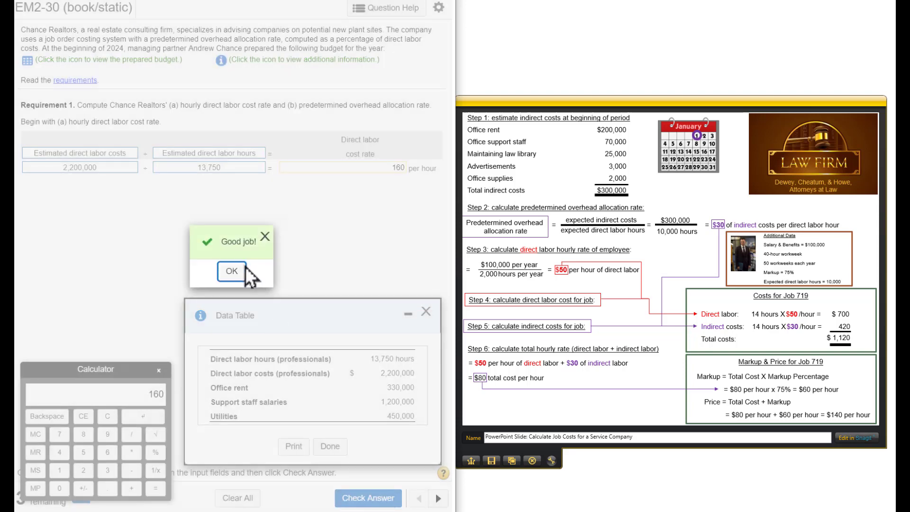
Dismiss the correct message, mark the Utilities row, and open the overhead rate's first dropdown.
{"action": "left_click", "coordinate": [231, 271]}
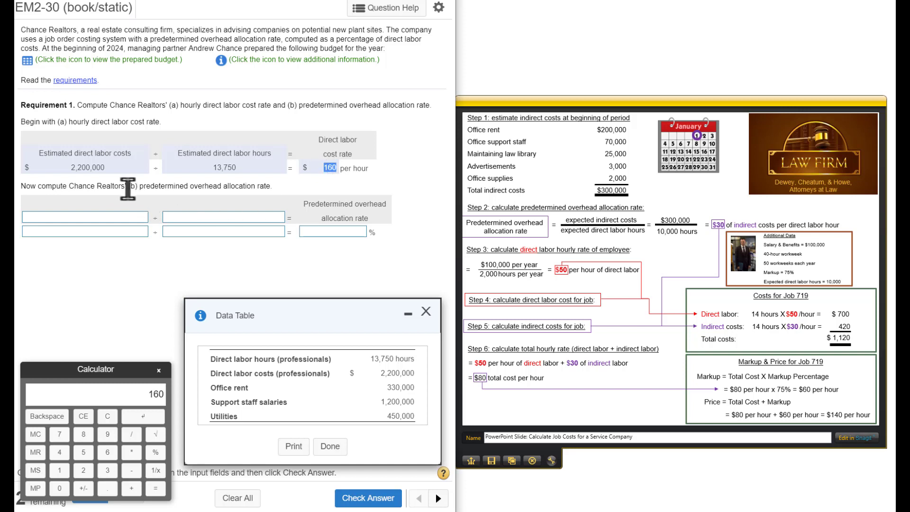
{"action": "mouse_move", "coordinate": [223, 204]}
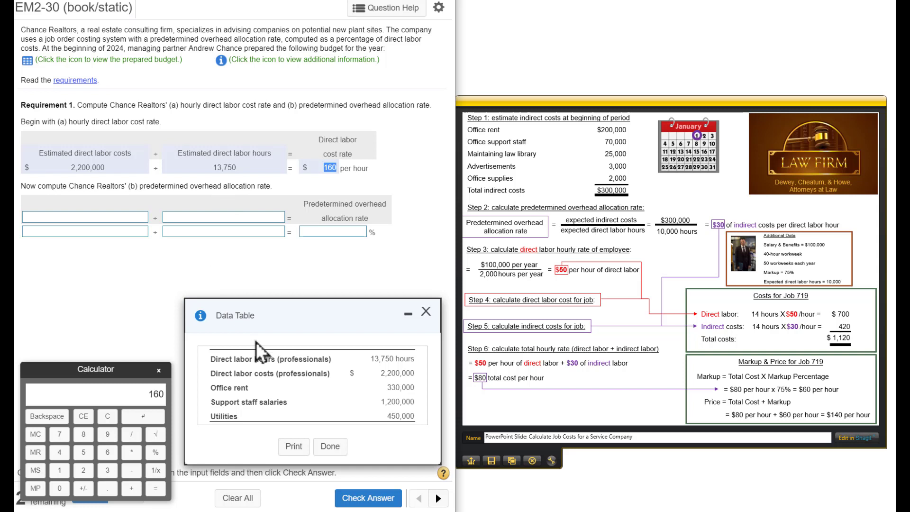
{"action": "mouse_move", "coordinate": [224, 386]}
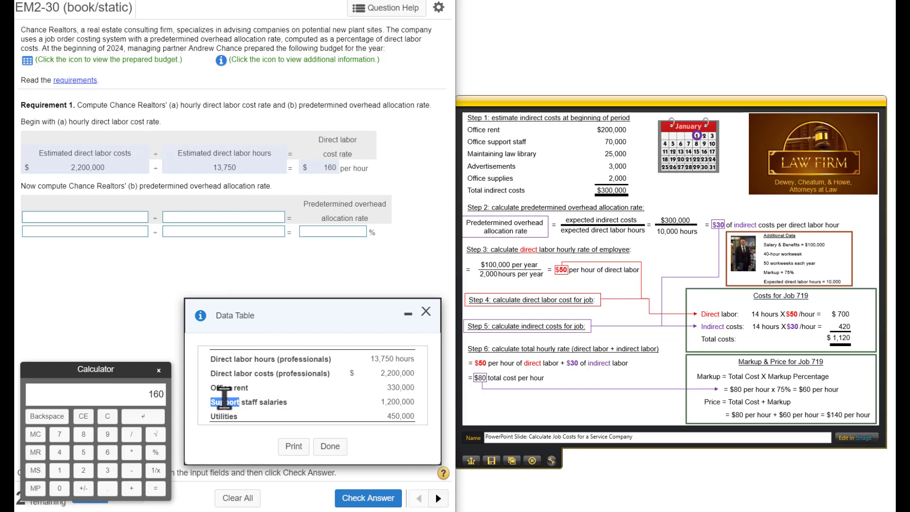
{"action": "double_click", "coordinate": [222, 416]}
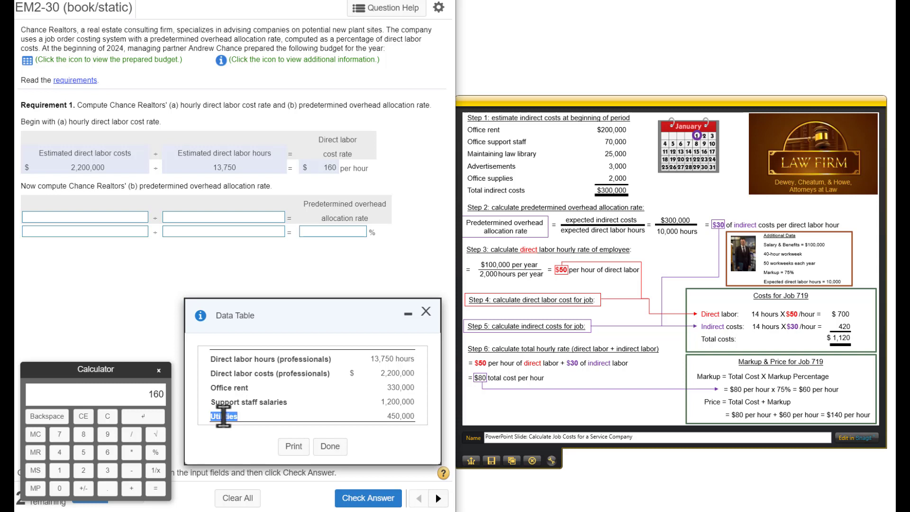
{"action": "mouse_move", "coordinate": [332, 318]}
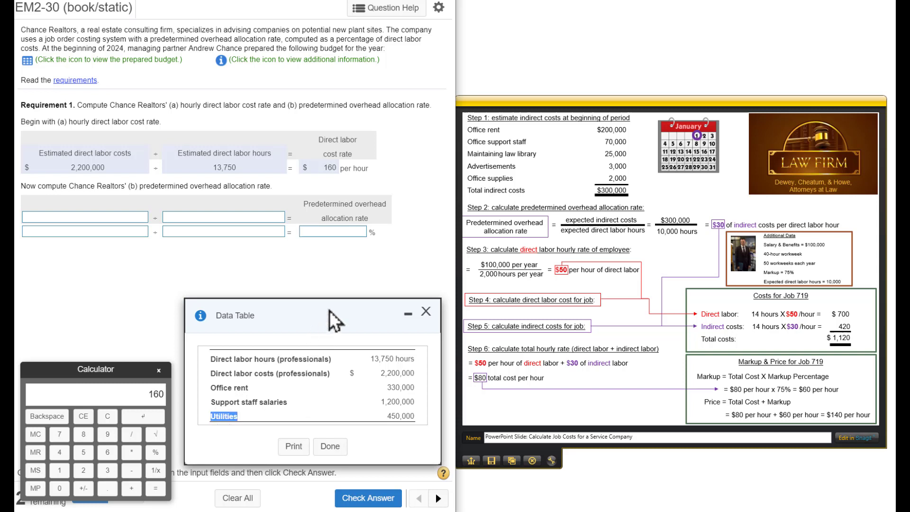
{"action": "mouse_move", "coordinate": [105, 217]}
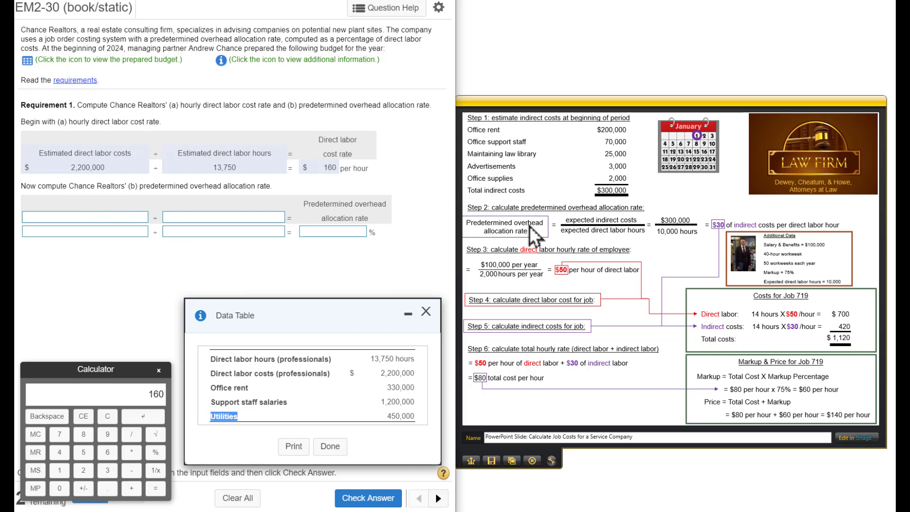
{"action": "mouse_move", "coordinate": [506, 240]}
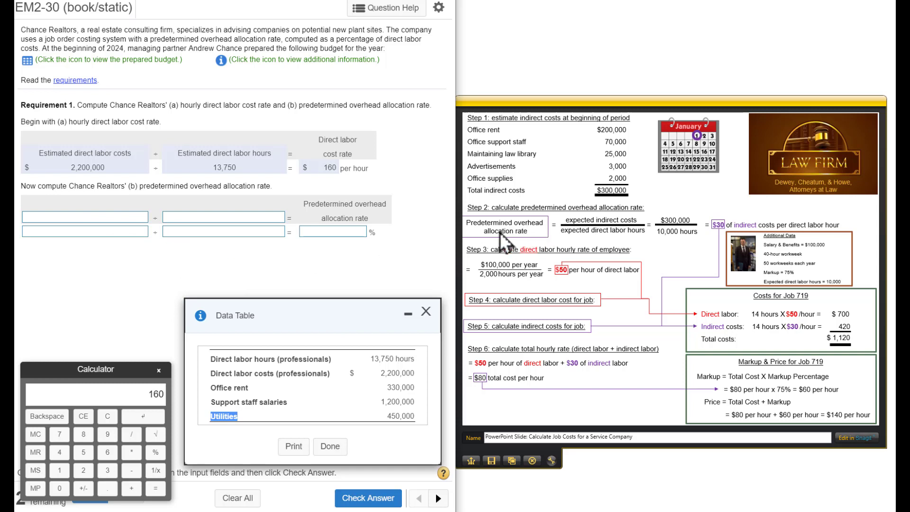
{"action": "mouse_move", "coordinate": [589, 230]}
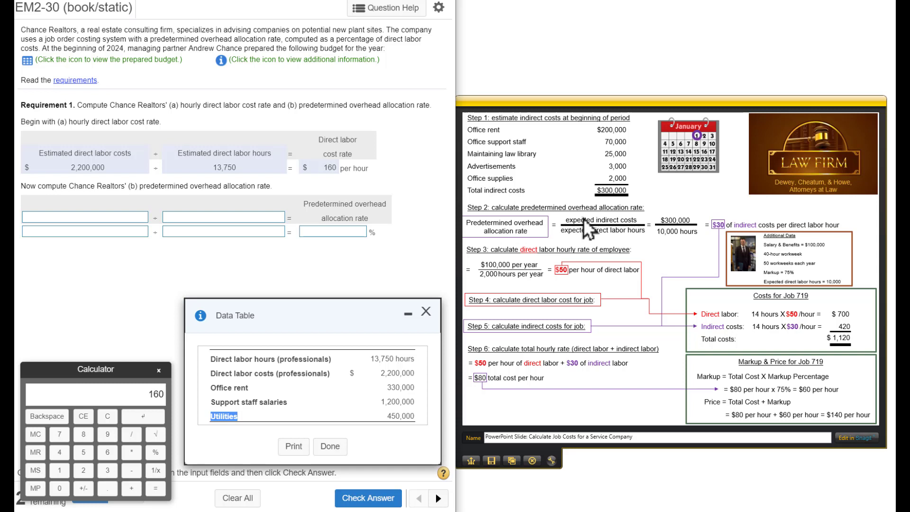
{"action": "mouse_move", "coordinate": [630, 228]}
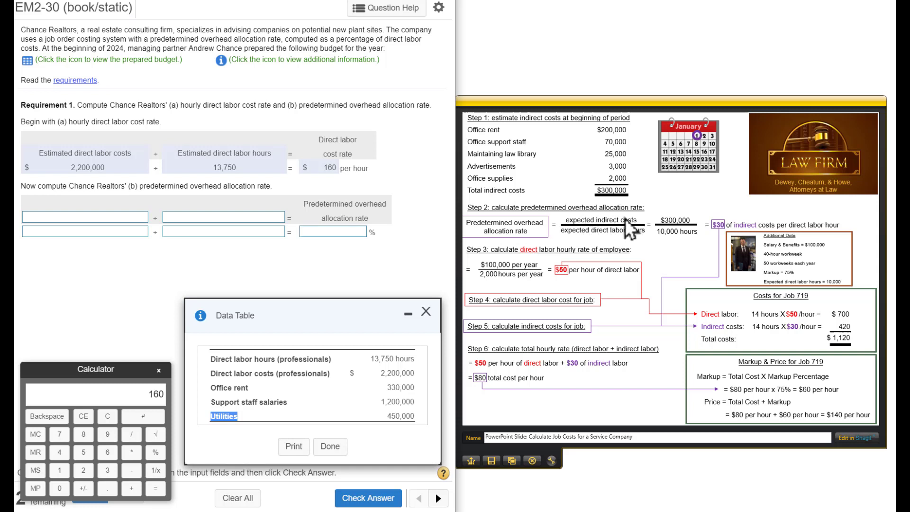
{"action": "mouse_move", "coordinate": [625, 238]}
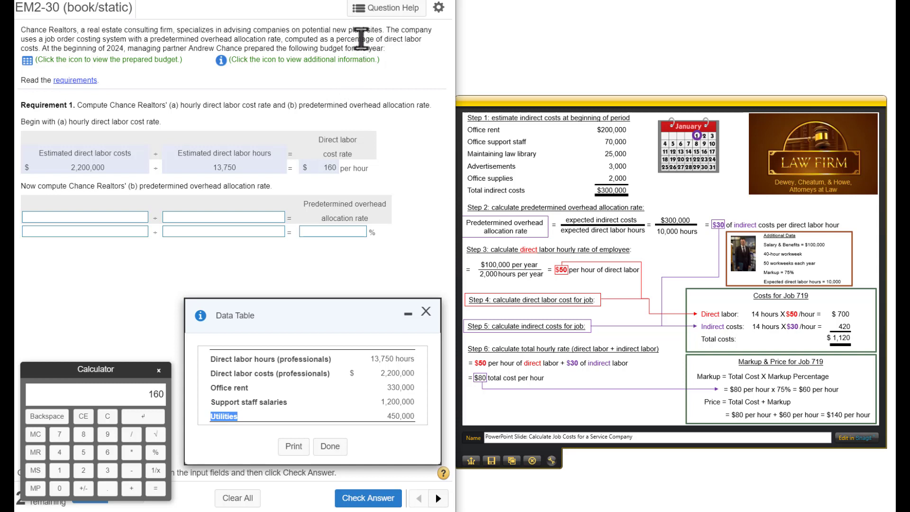
{"action": "mouse_move", "coordinate": [129, 48]}
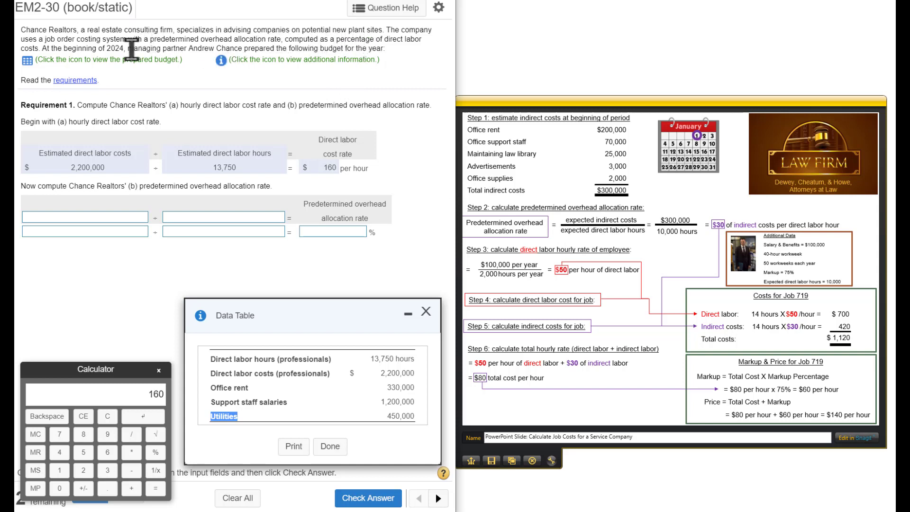
{"action": "mouse_move", "coordinate": [284, 38]}
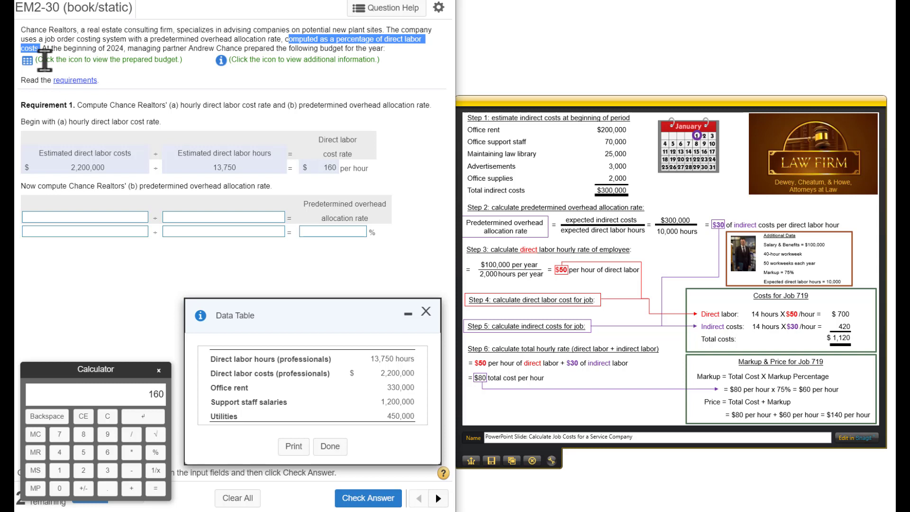
{"action": "mouse_move", "coordinate": [129, 227]}
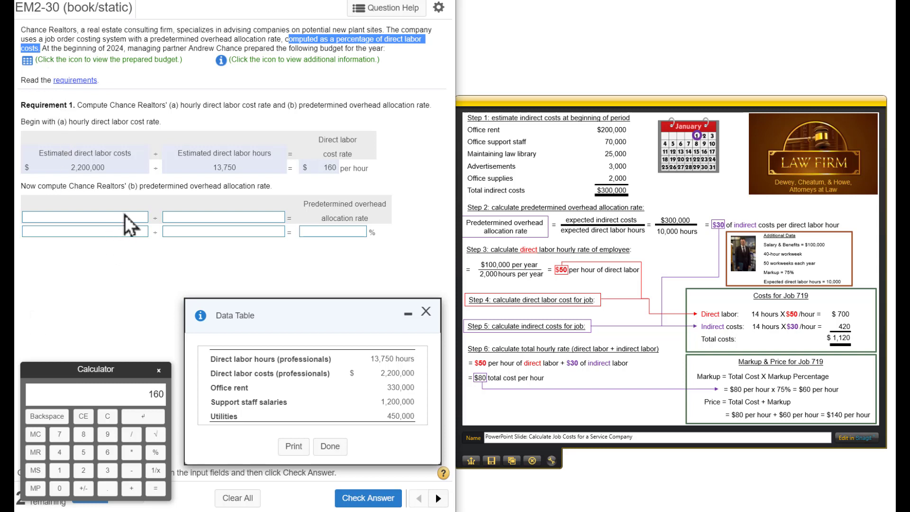
{"action": "left_click", "coordinate": [143, 216]}
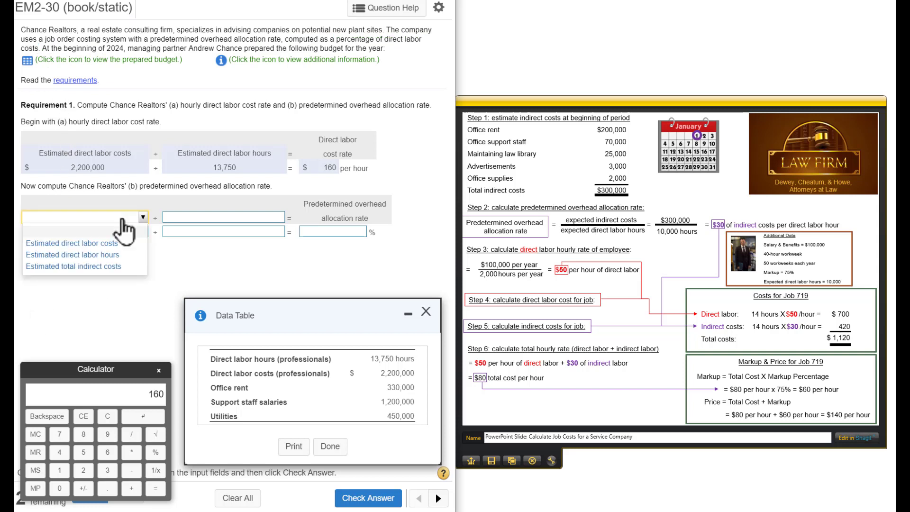
Choose estimated total indirect costs over estimated direct labor costs; highlight utilities 450,000.
{"action": "left_click", "coordinate": [72, 266]}
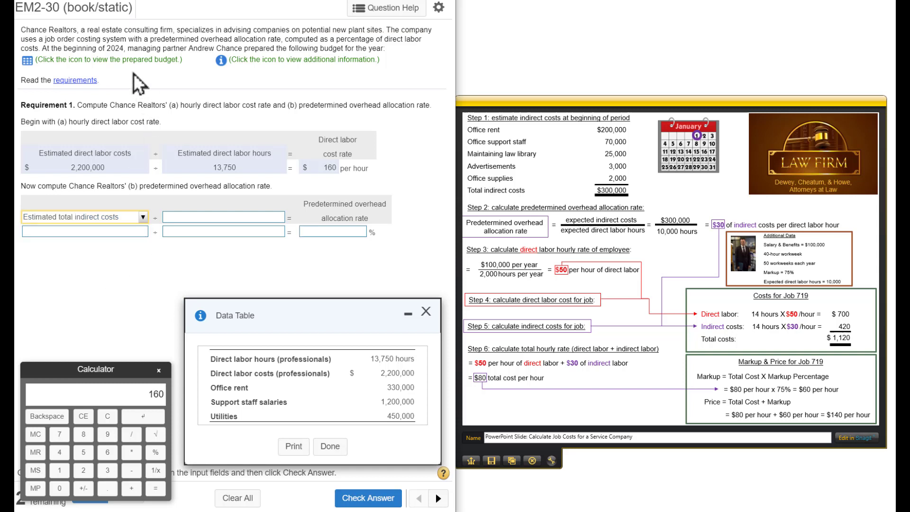
{"action": "mouse_move", "coordinate": [243, 35]}
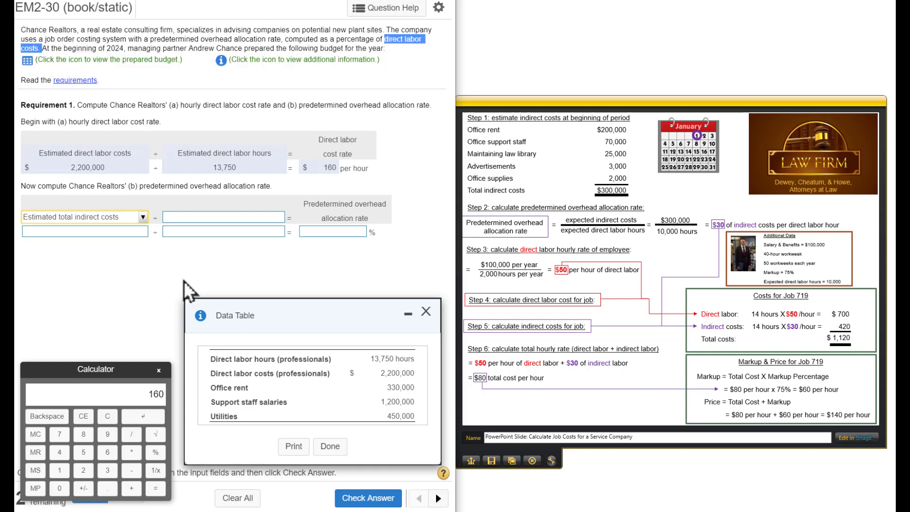
{"action": "left_click", "coordinate": [279, 217]}
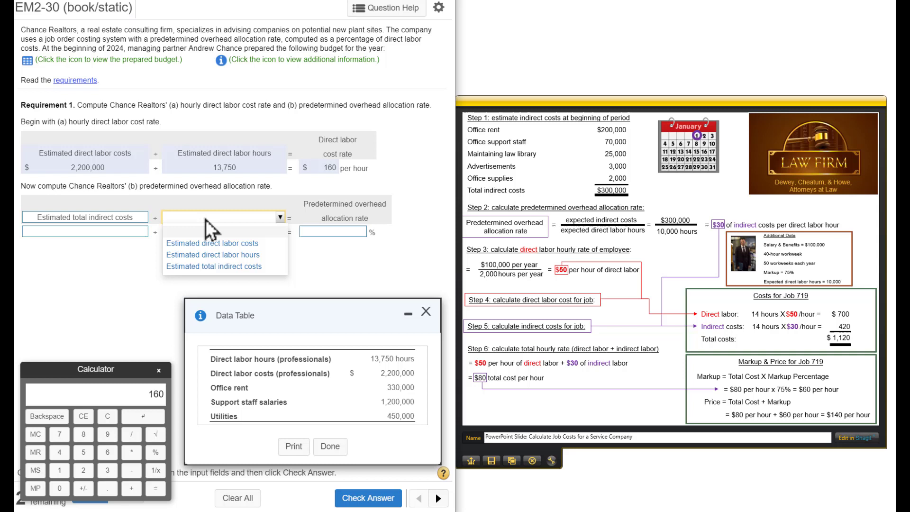
{"action": "mouse_move", "coordinate": [222, 251]}
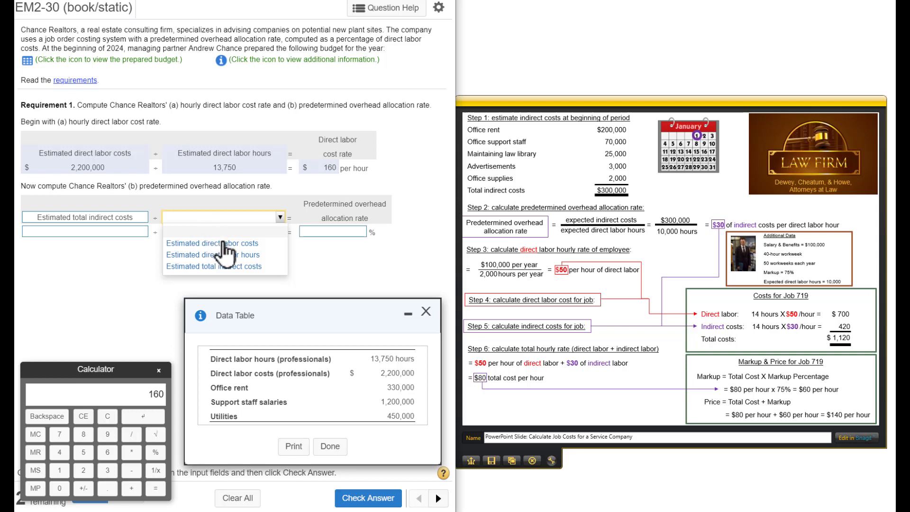
{"action": "left_click", "coordinate": [210, 243]}
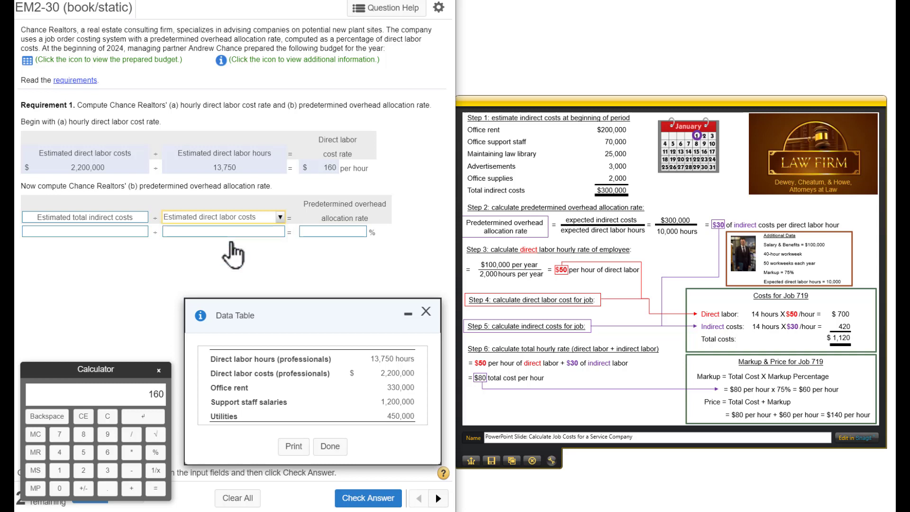
{"action": "mouse_move", "coordinate": [212, 273]}
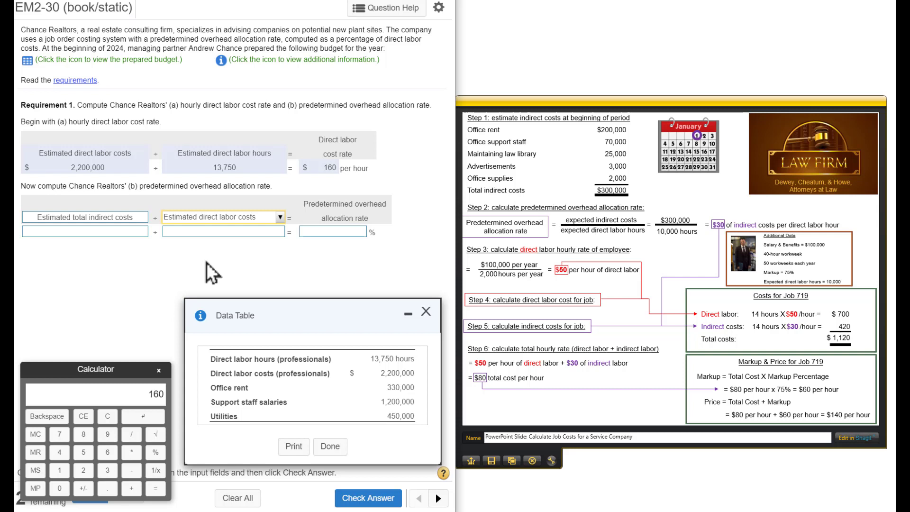
{"action": "mouse_move", "coordinate": [118, 219]}
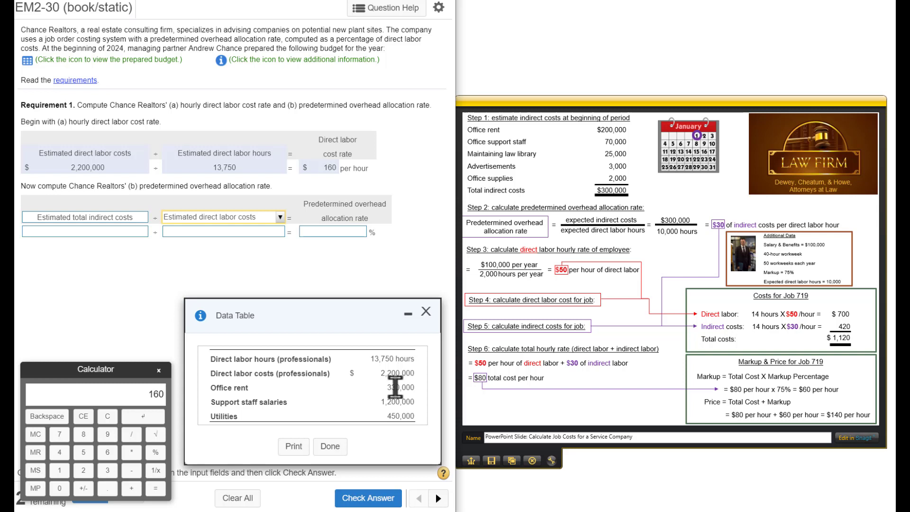
{"action": "double_click", "coordinate": [393, 402]}
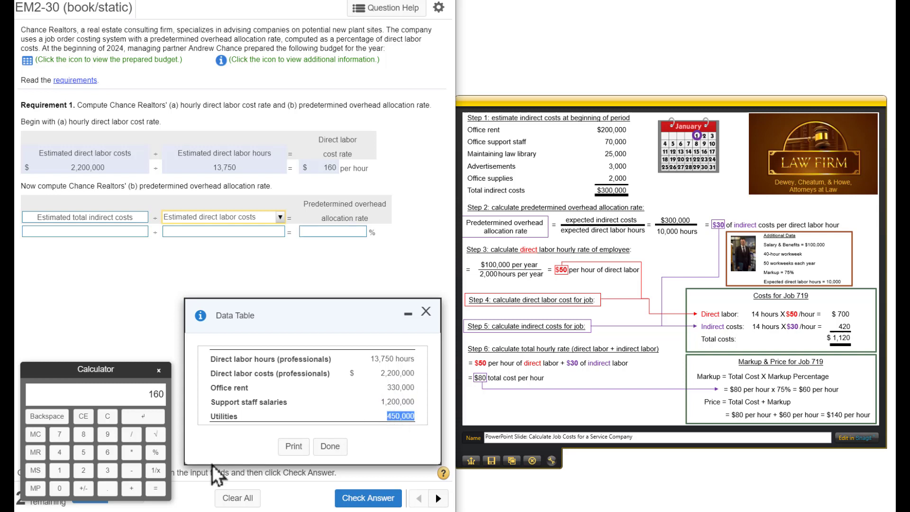
Total rent, salaries and utilities to 1,980,000 and enter it over 2,200,000 costs.
{"action": "left_click", "coordinate": [107, 416]}
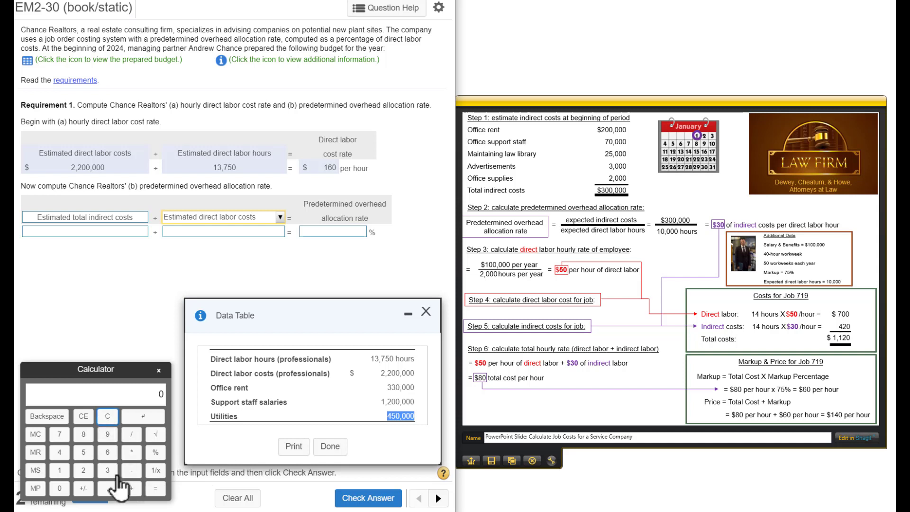
{"action": "left_click", "coordinate": [58, 488]}
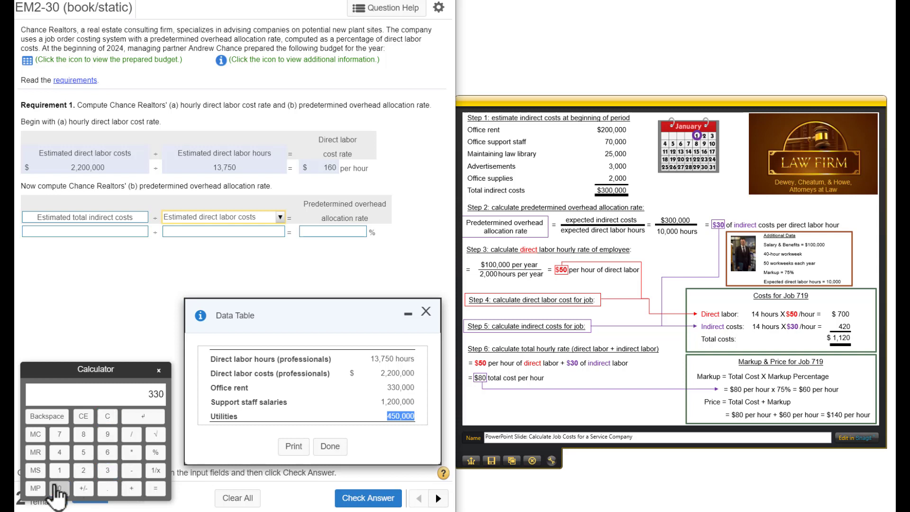
{"action": "left_click", "coordinate": [58, 488]}
{"action": "type", "text": "12"}
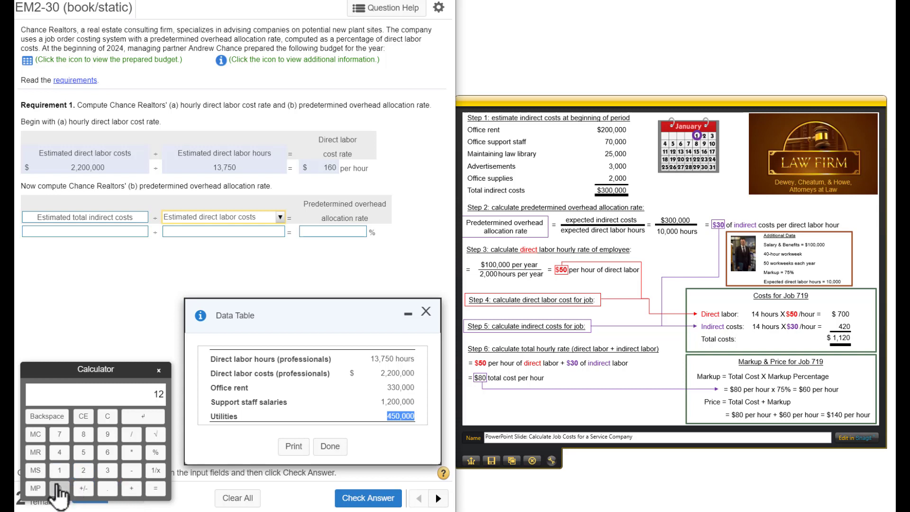
{"action": "left_click", "coordinate": [58, 488]}
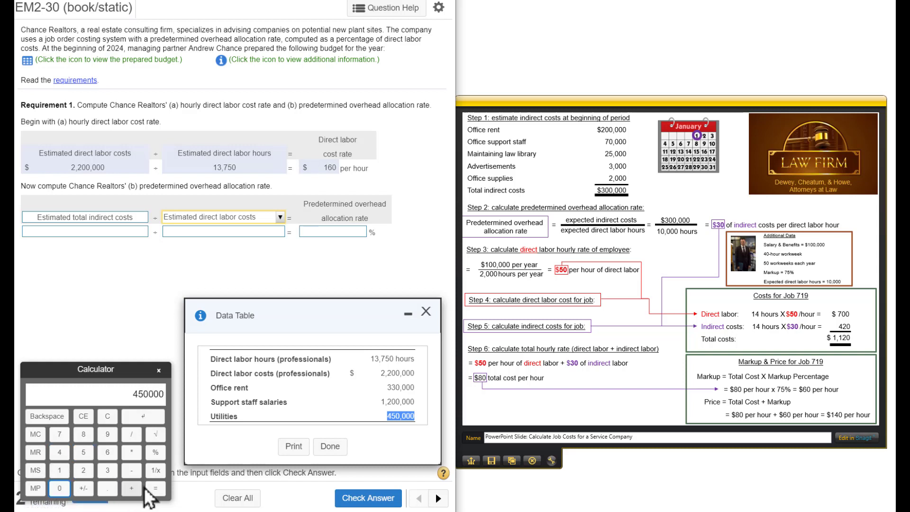
{"action": "left_click", "coordinate": [154, 488]}
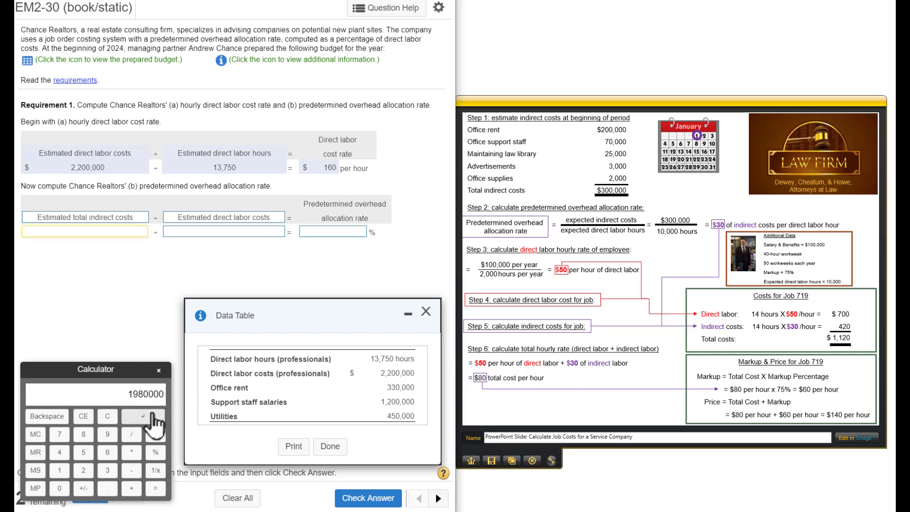
{"action": "left_click", "coordinate": [142, 416]}
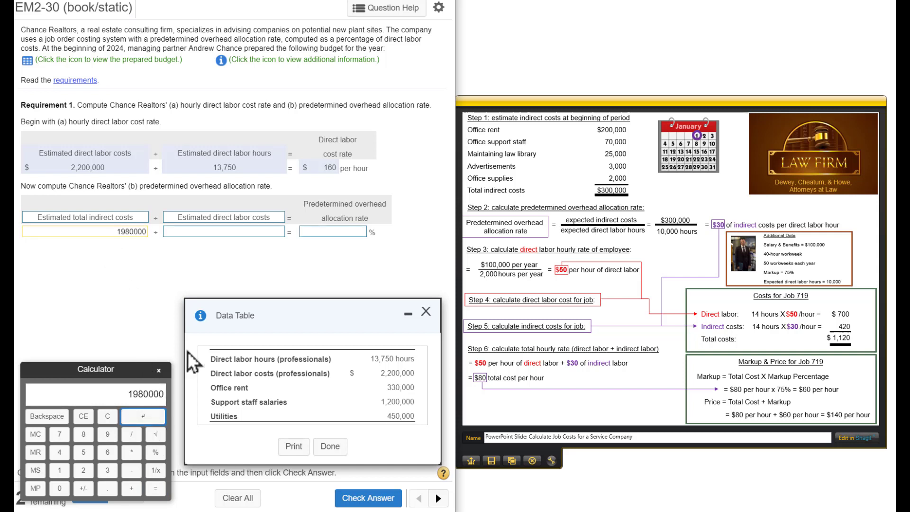
{"action": "mouse_move", "coordinate": [130, 253]}
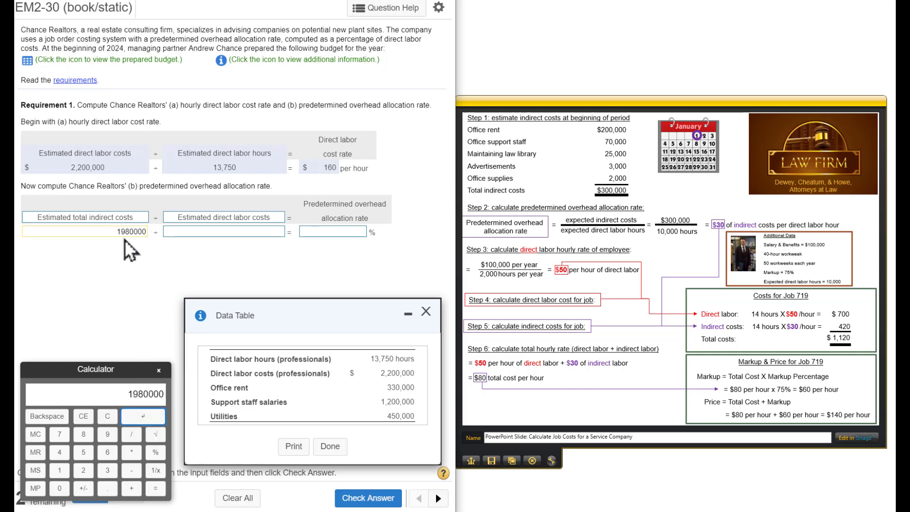
{"action": "mouse_move", "coordinate": [223, 232]}
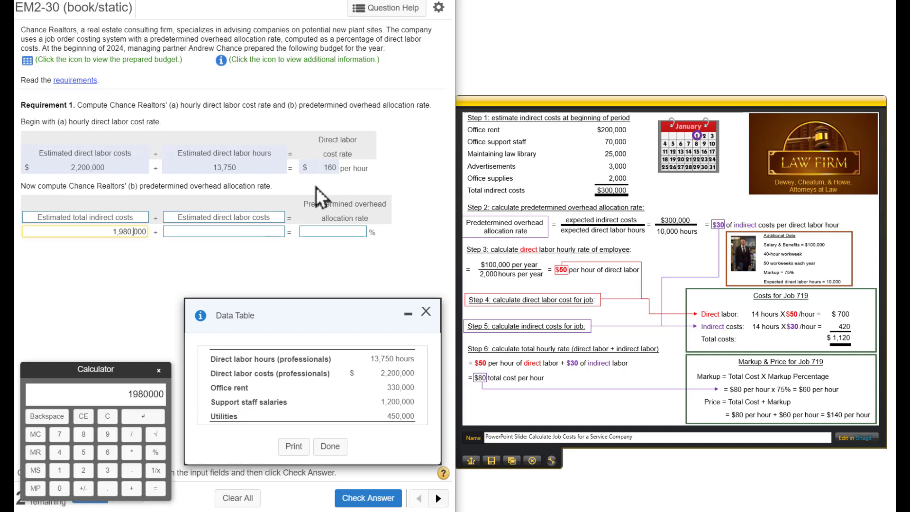
{"action": "double_click", "coordinate": [85, 167]}
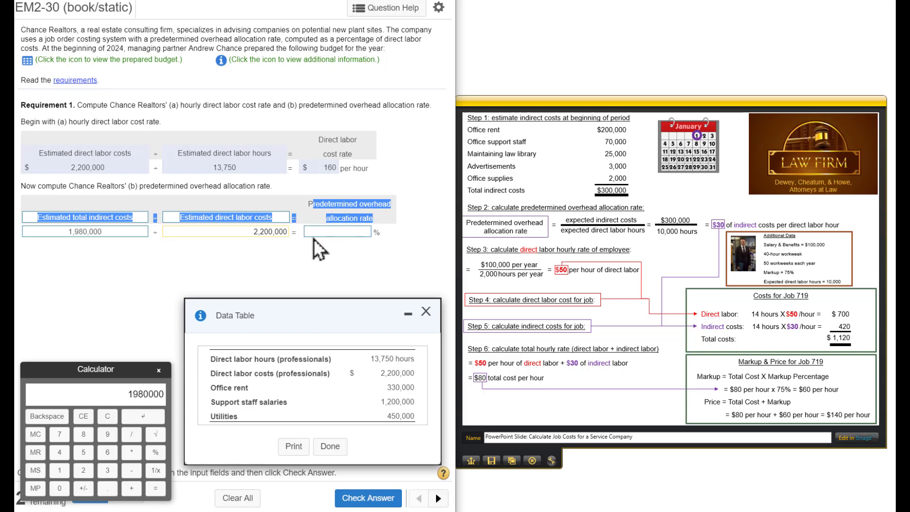
{"action": "mouse_move", "coordinate": [261, 232]}
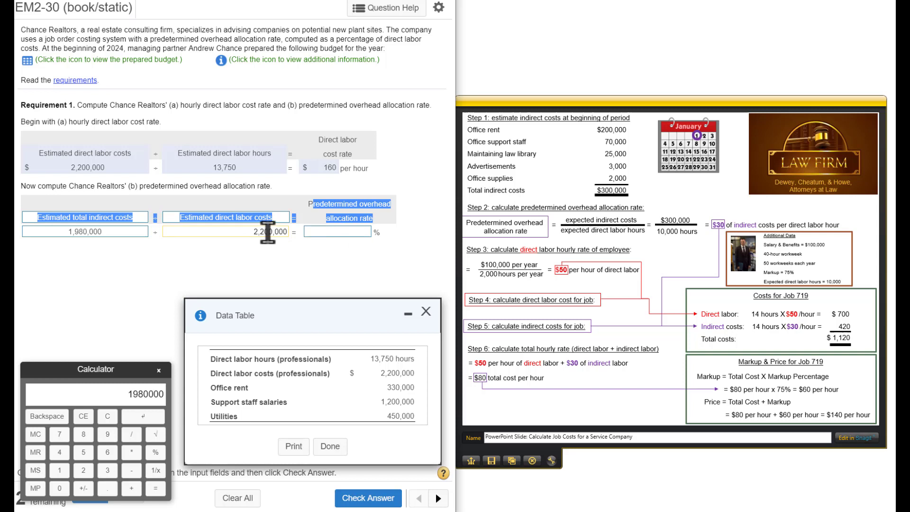
{"action": "mouse_move", "coordinate": [243, 397]}
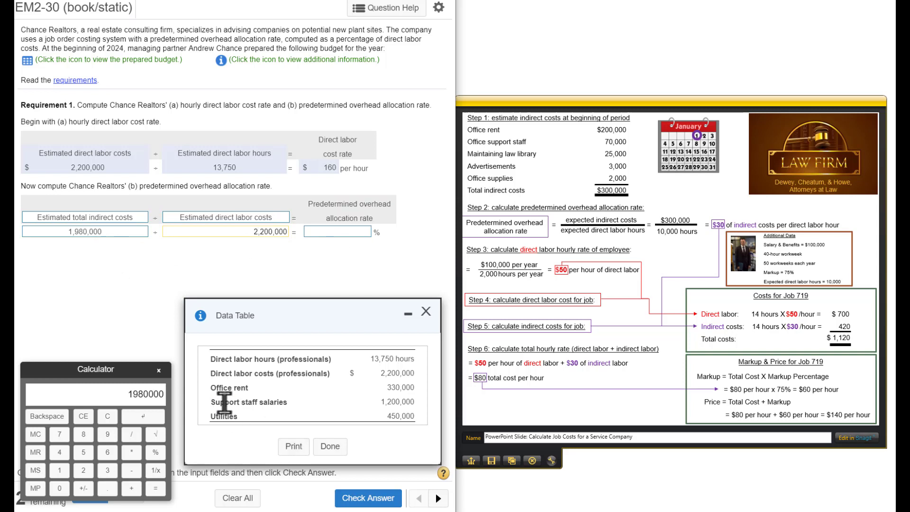
Divide 1,980,000 by 2,200,000, enter the 90% overhead rate, and close the Data Table.
{"action": "double_click", "coordinate": [223, 416]}
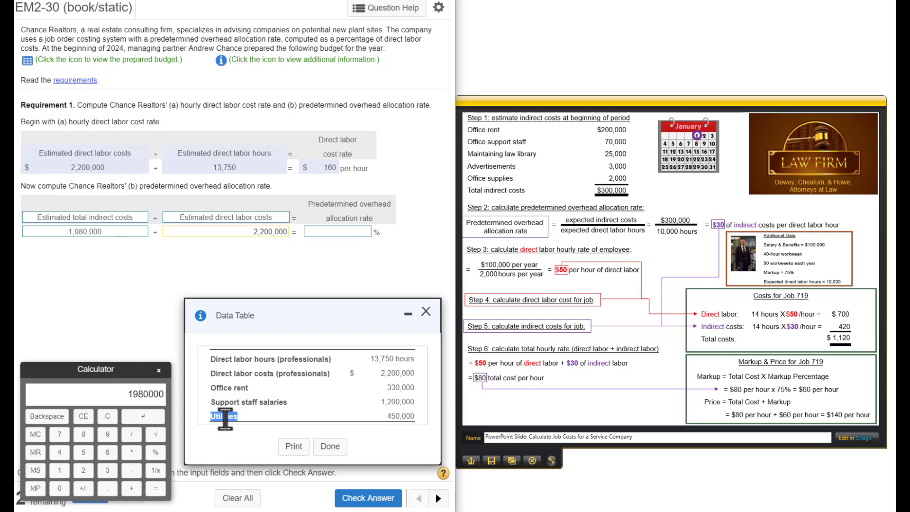
{"action": "mouse_move", "coordinate": [153, 273]}
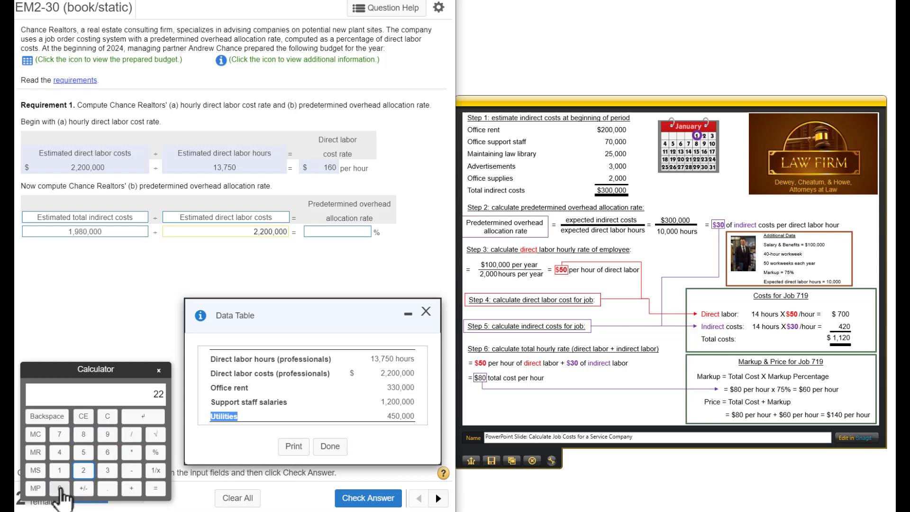
{"action": "left_click", "coordinate": [59, 488]}
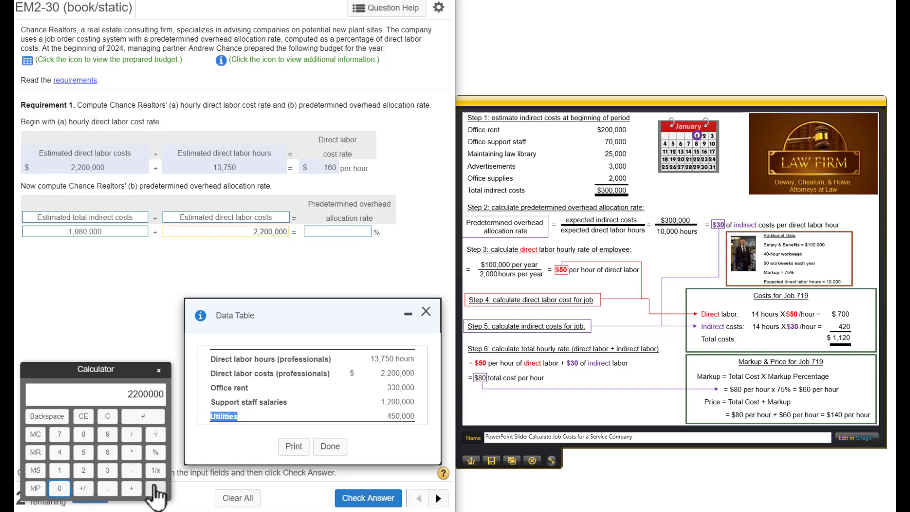
{"action": "left_click", "coordinate": [154, 488]}
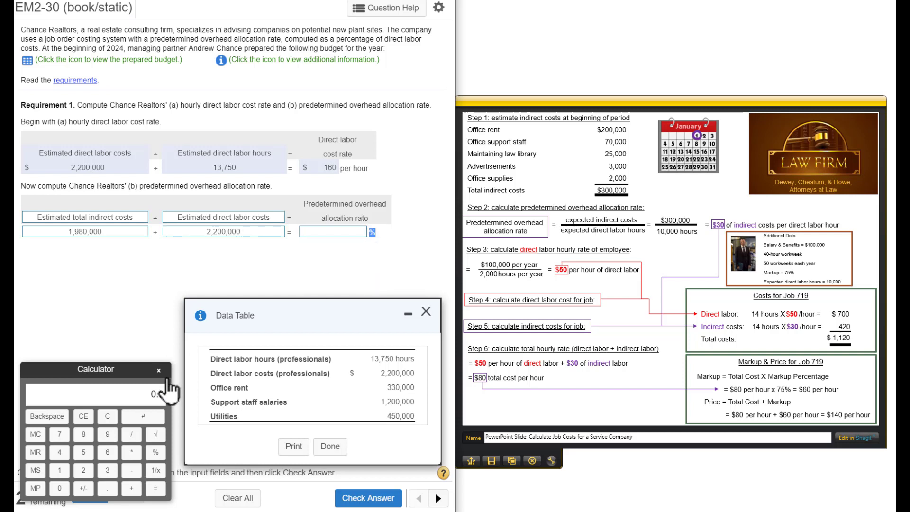
{"action": "left_click", "coordinate": [107, 434]}
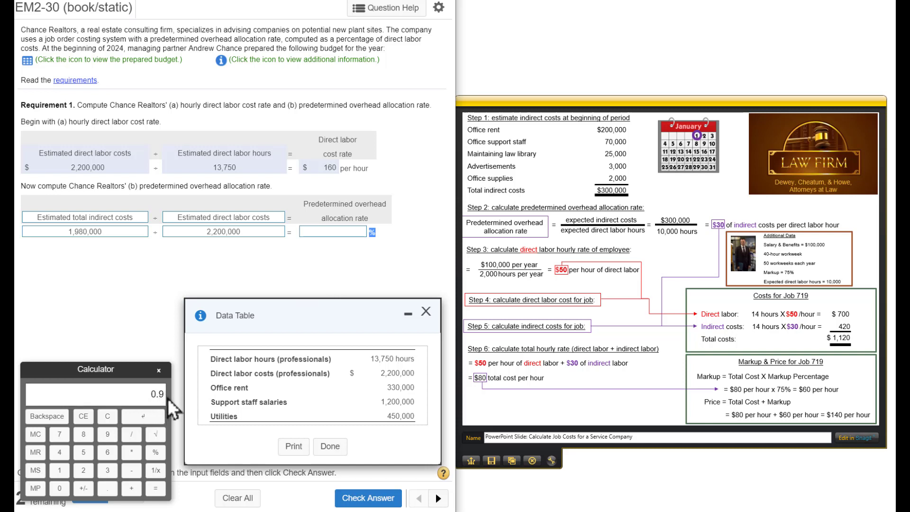
{"action": "mouse_move", "coordinate": [148, 447]}
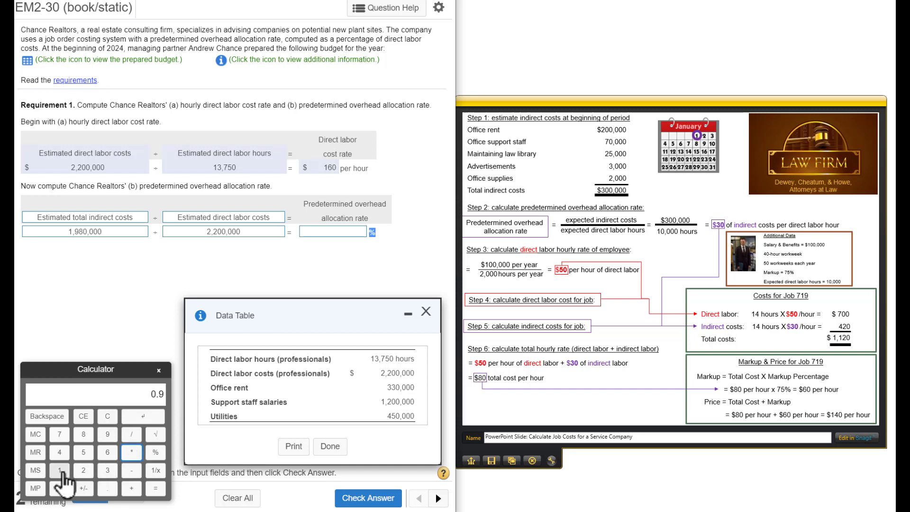
{"action": "left_click", "coordinate": [155, 488]}
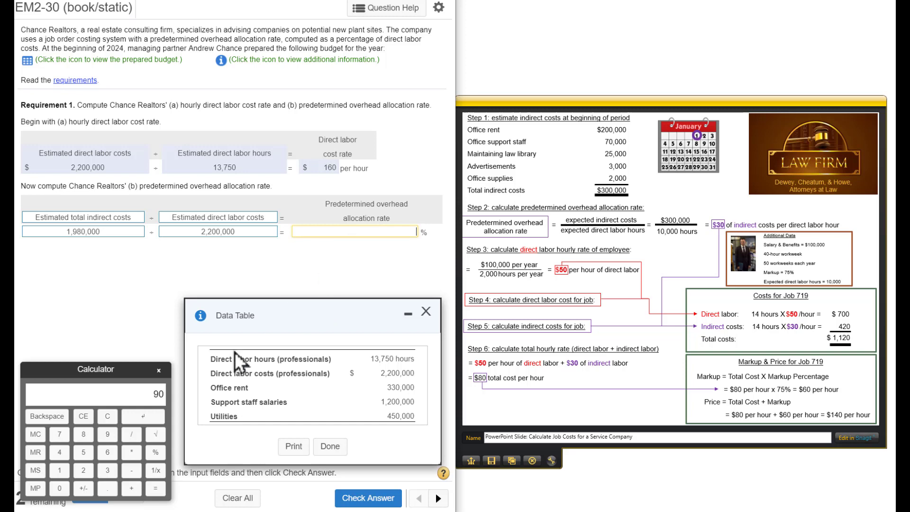
{"action": "left_click", "coordinate": [142, 416]}
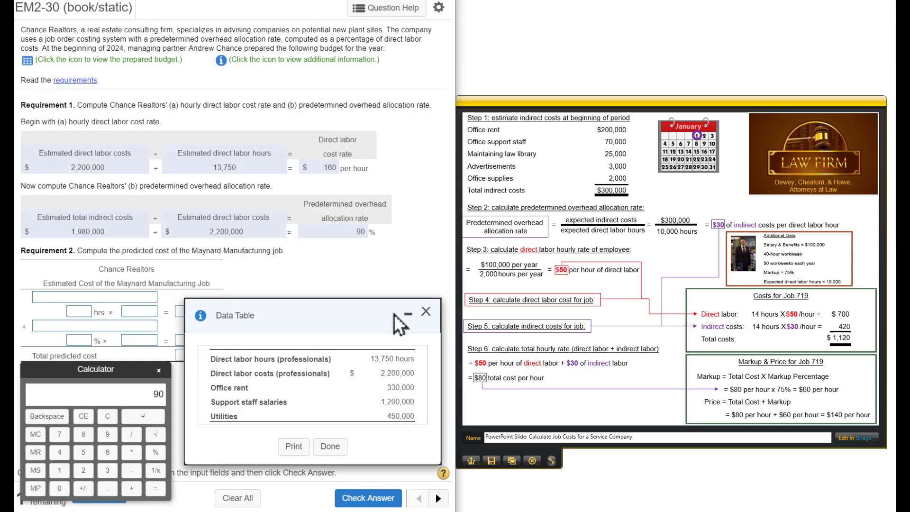
{"action": "left_click", "coordinate": [426, 312]}
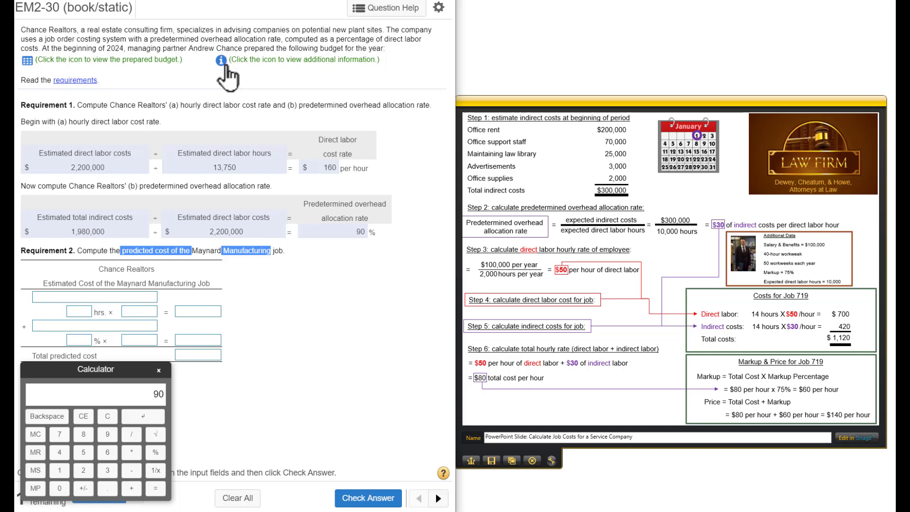
Set the first cost line to Direct labor with 180 hours from the job info.
{"action": "left_click", "coordinate": [220, 59]}
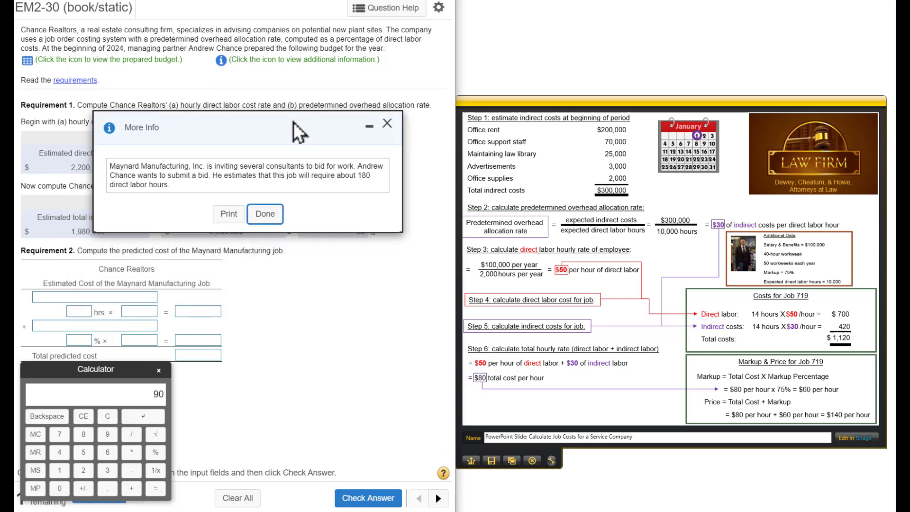
{"action": "left_click_drag", "start_coordinate": [232, 127], "coordinate": [244, 93]}
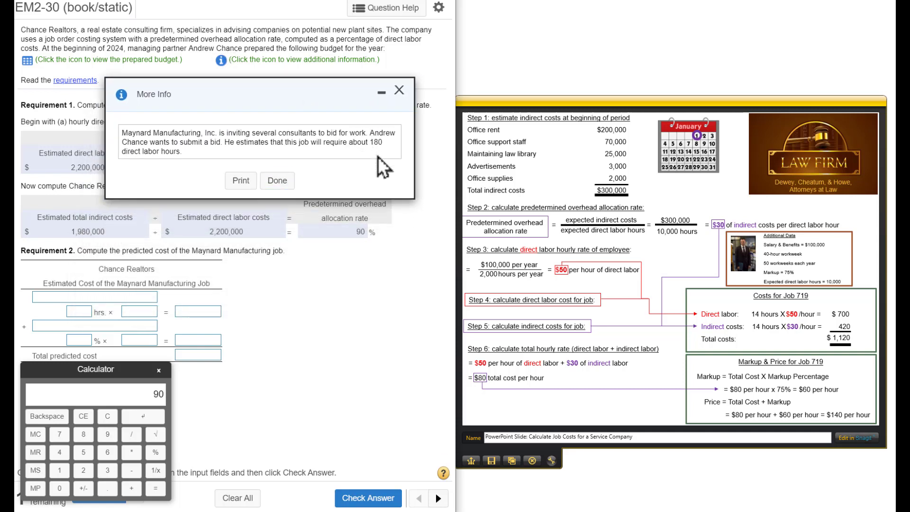
{"action": "mouse_move", "coordinate": [193, 163]}
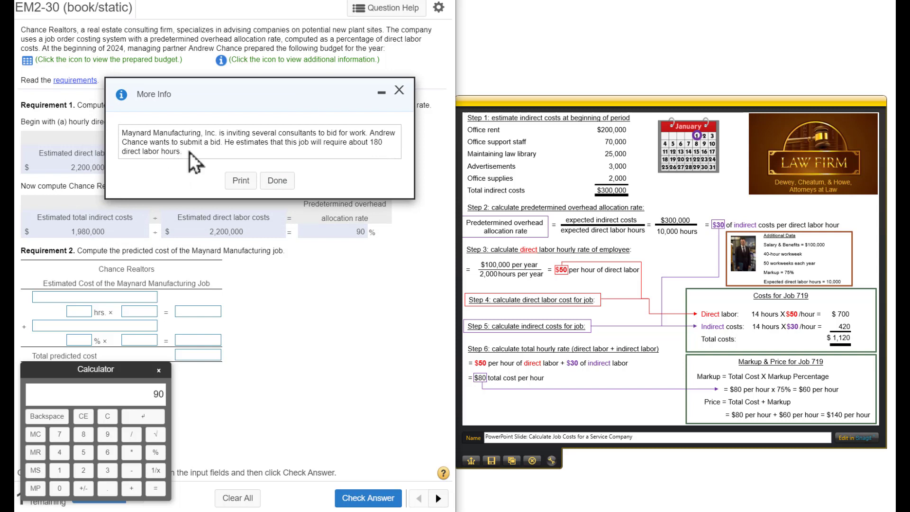
{"action": "mouse_move", "coordinate": [202, 193]}
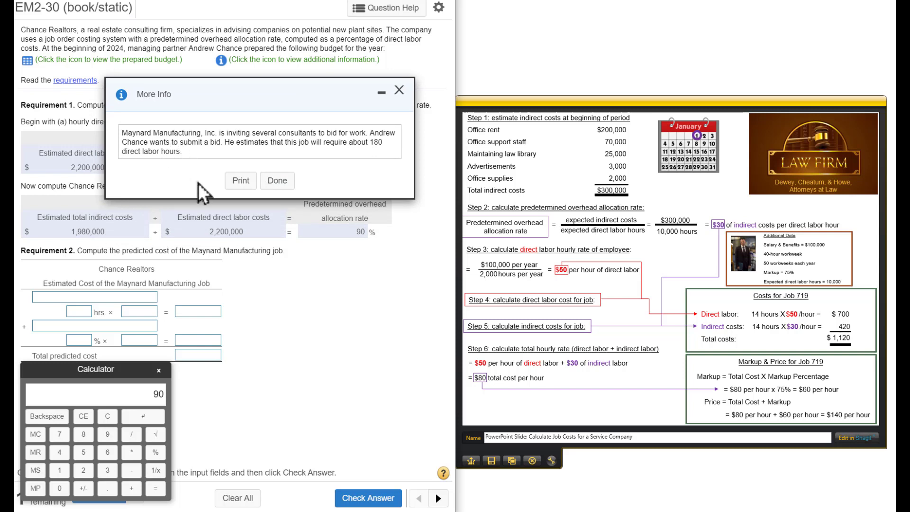
{"action": "mouse_move", "coordinate": [103, 308]}
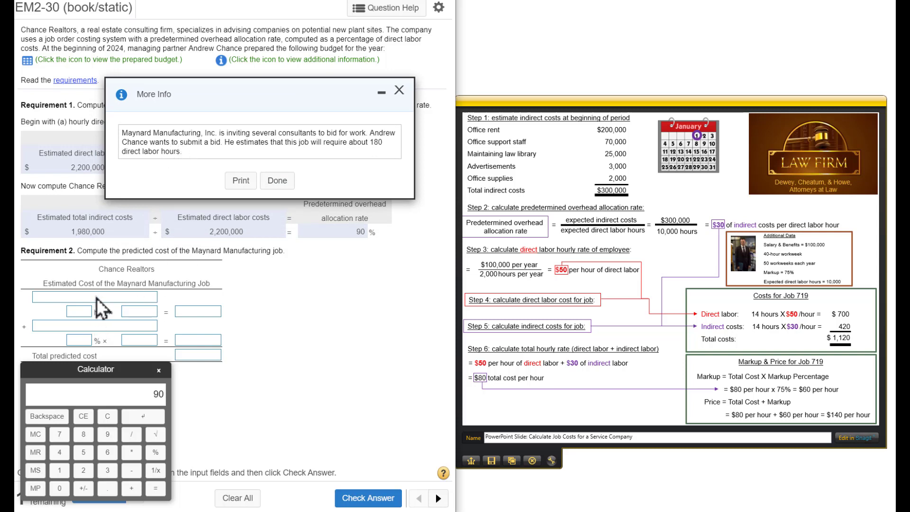
{"action": "left_click", "coordinate": [152, 296]}
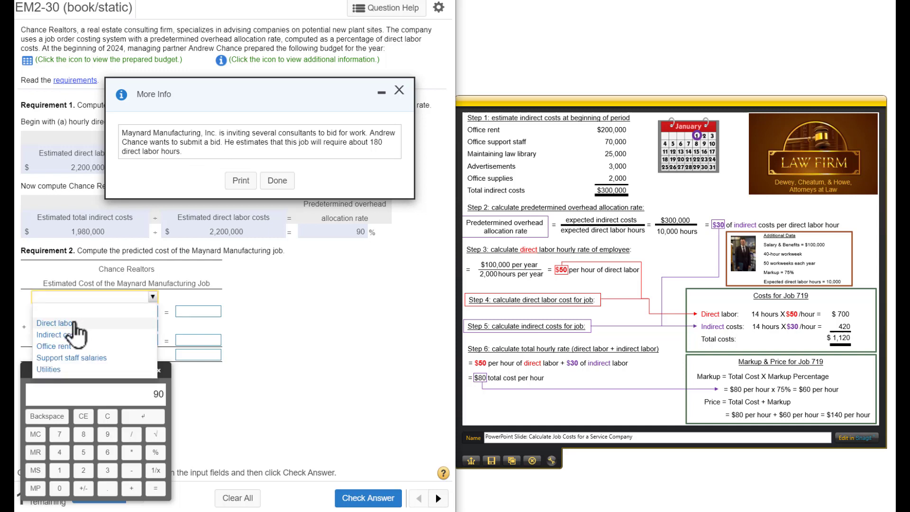
{"action": "left_click", "coordinate": [54, 323]}
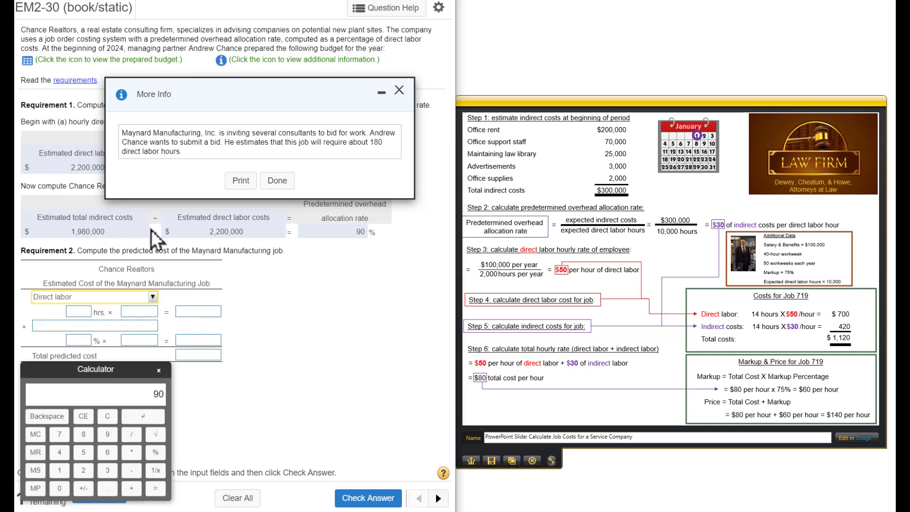
{"action": "left_click", "coordinate": [77, 312]}
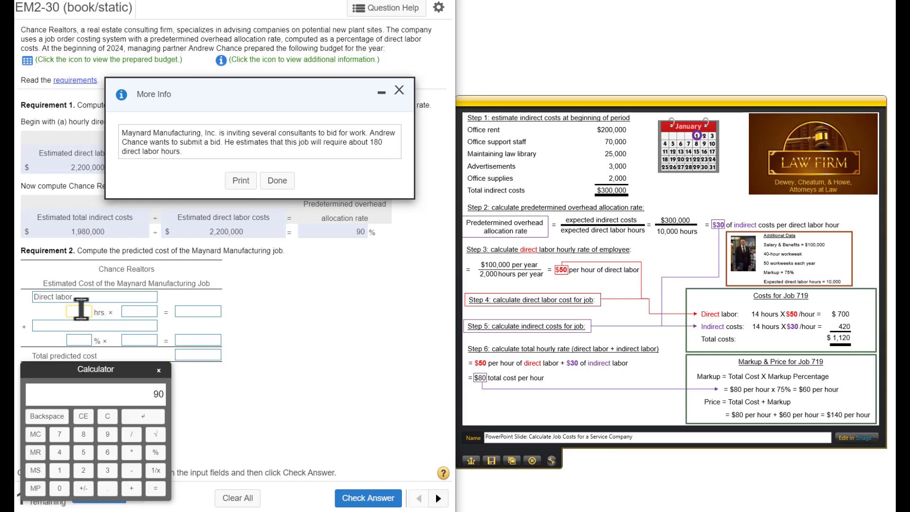
{"action": "type", "text": "180"}
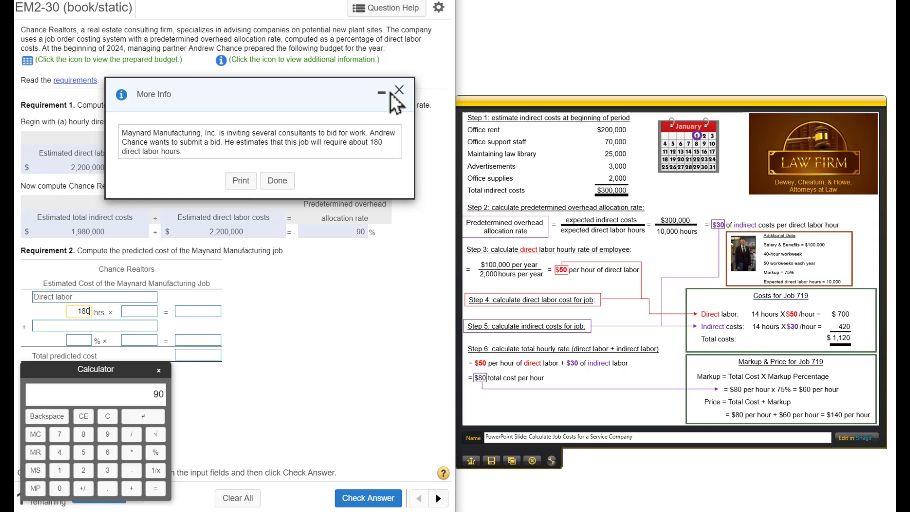
{"action": "mouse_move", "coordinate": [401, 157]}
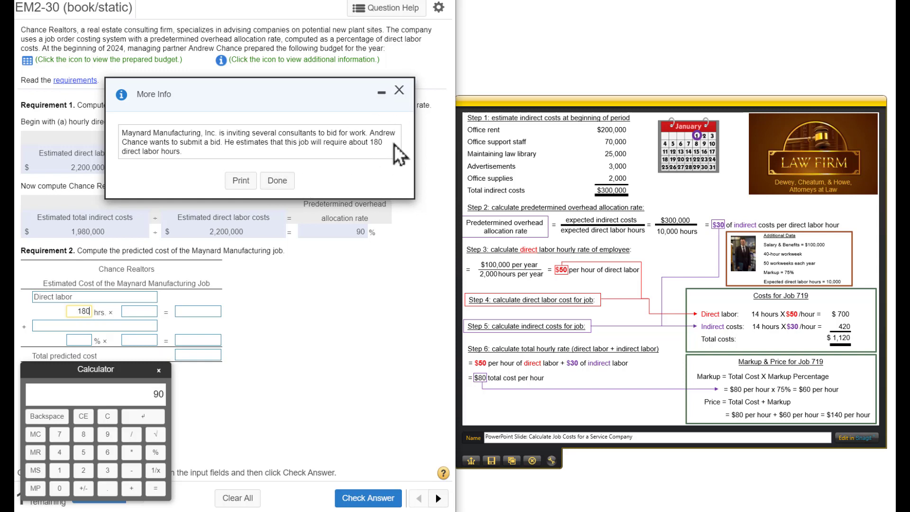
Enter the 160 hourly rate and the computed 28,800 direct labor cost.
{"action": "left_click", "coordinate": [276, 181]}
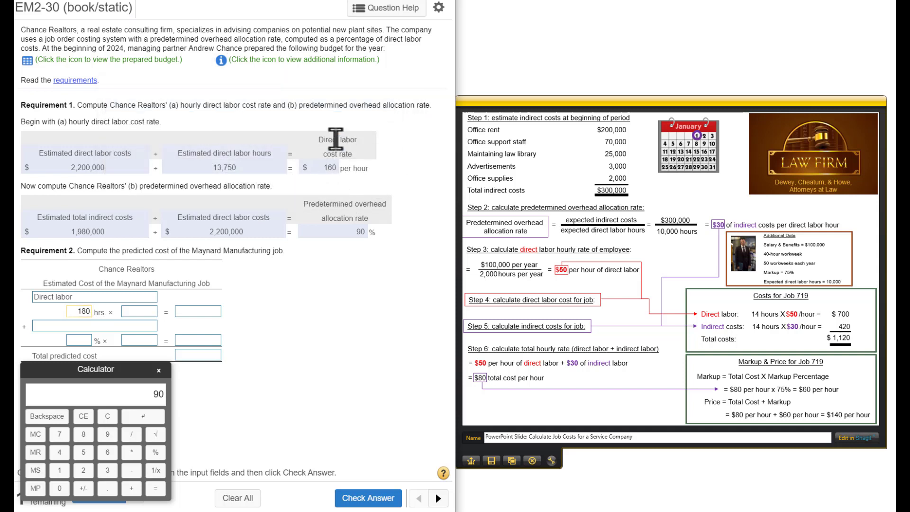
{"action": "triple_click", "coordinate": [329, 169]}
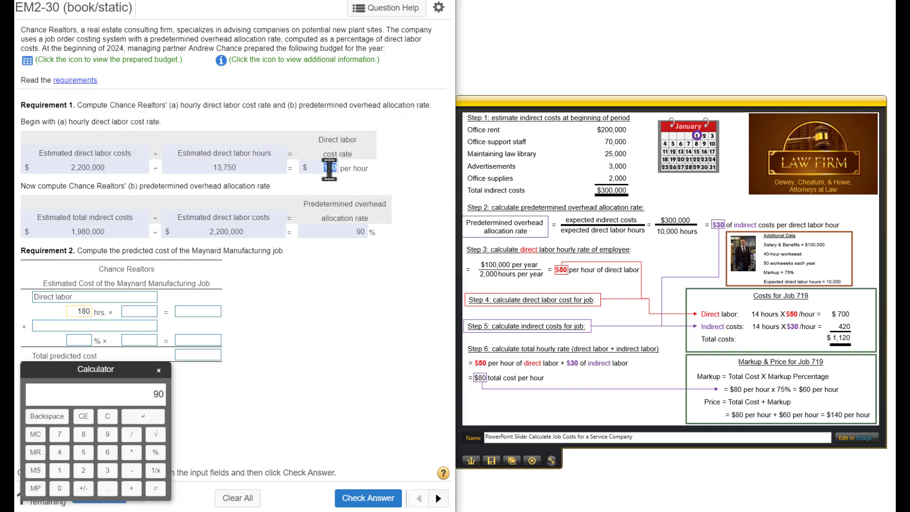
{"action": "type", "text": "160"}
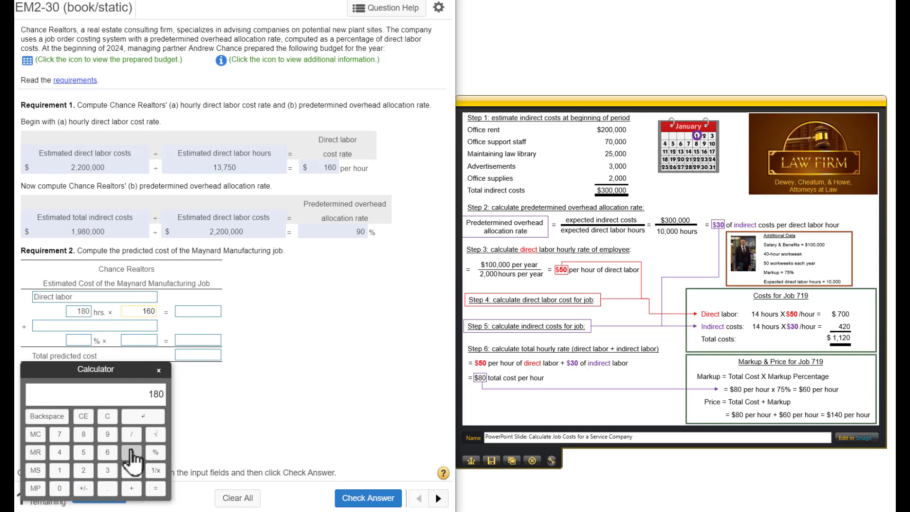
{"action": "left_click", "coordinate": [106, 452]}
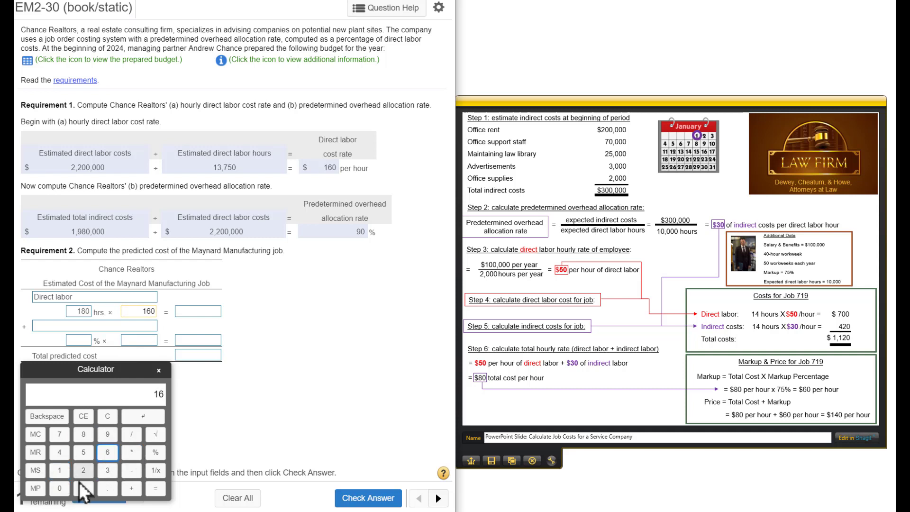
{"action": "left_click", "coordinate": [155, 488]}
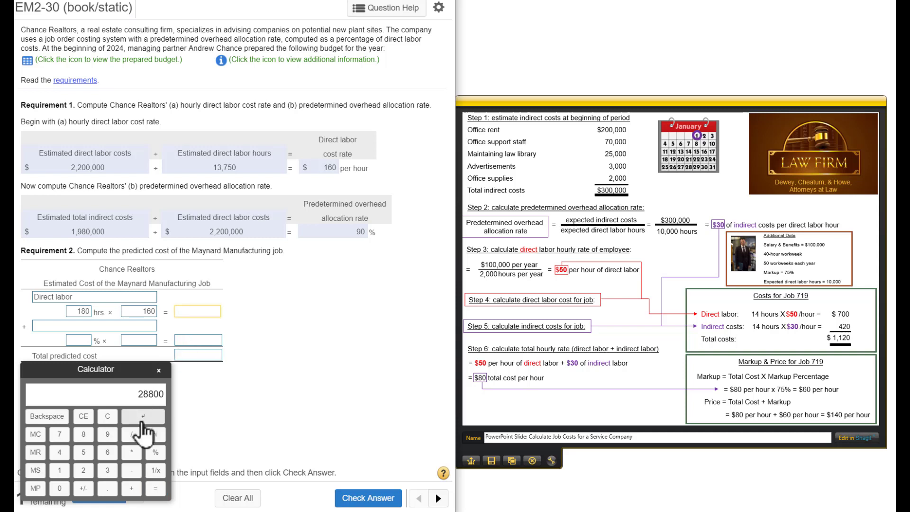
{"action": "left_click", "coordinate": [143, 416]}
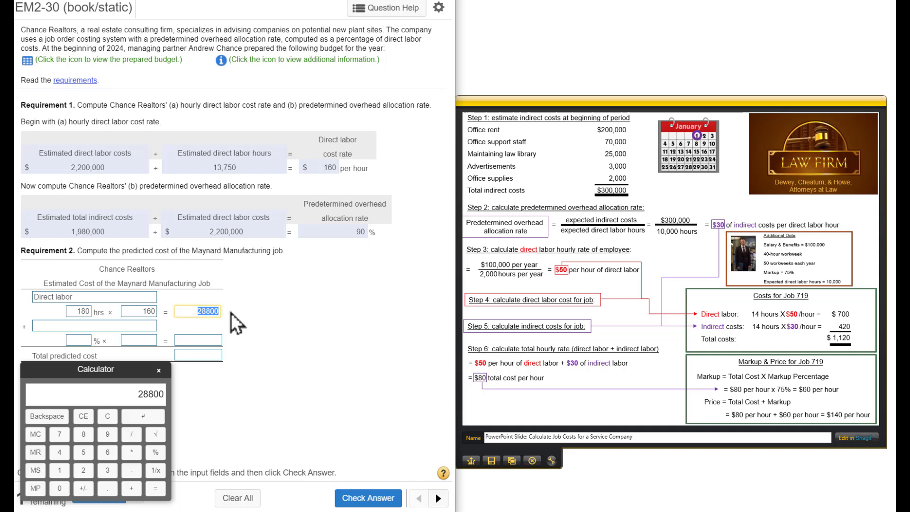
{"action": "mouse_move", "coordinate": [395, 228]}
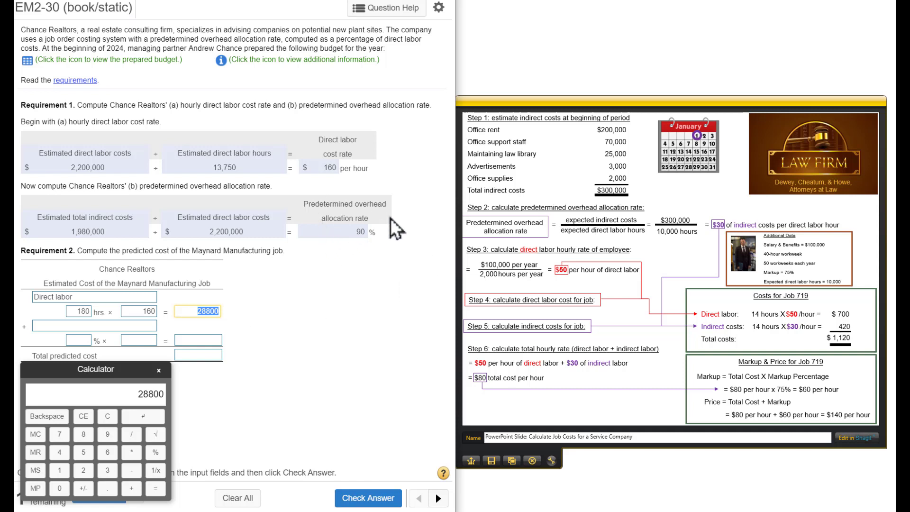
{"action": "mouse_move", "coordinate": [359, 244]}
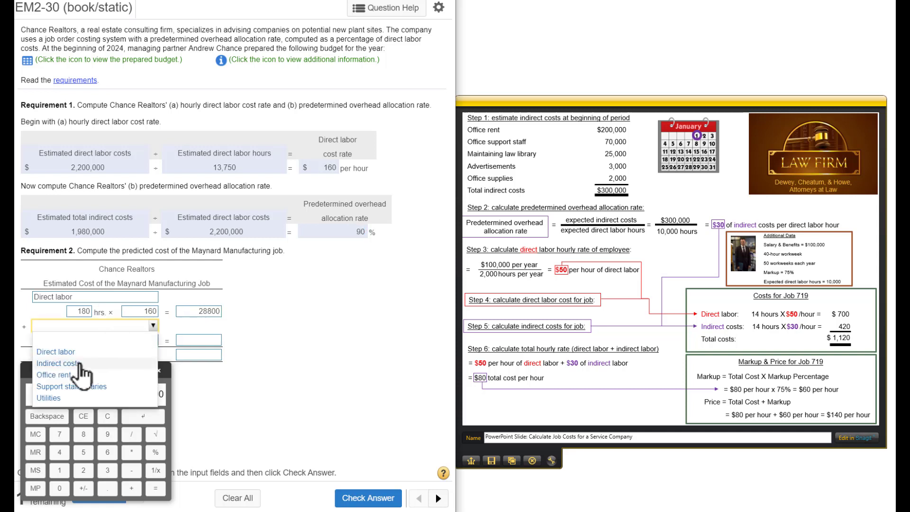
Add Indirect costs of 25,920, enter total predicted cost 54,720, and check the answers.
{"action": "left_click", "coordinate": [56, 363]}
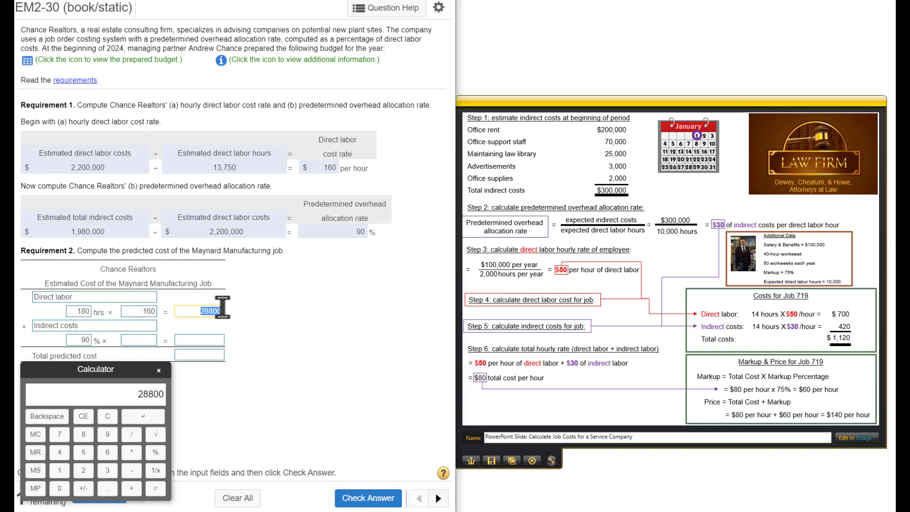
{"action": "left_click", "coordinate": [141, 339]}
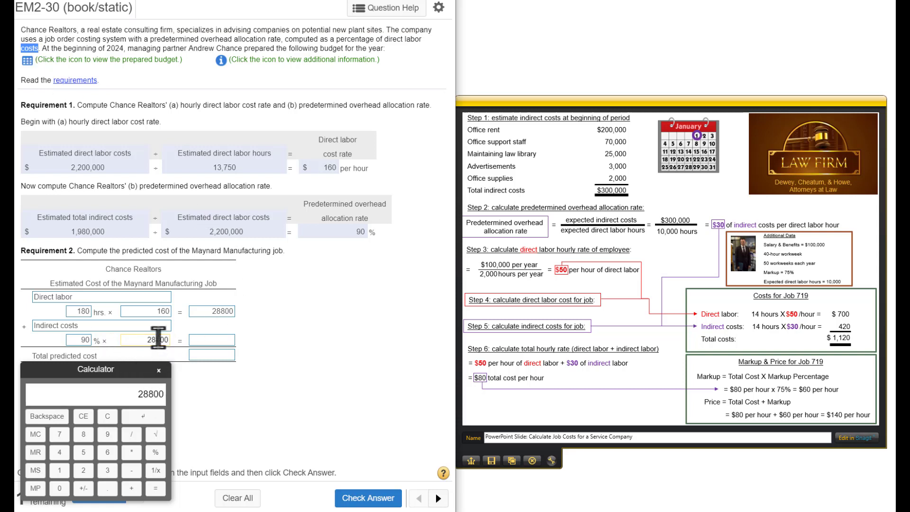
{"action": "mouse_move", "coordinate": [133, 406]}
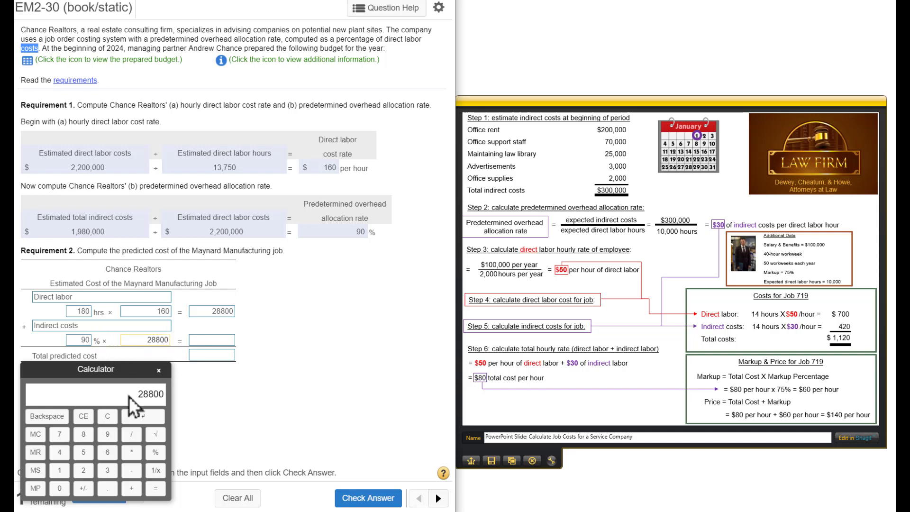
{"action": "mouse_move", "coordinate": [131, 452]}
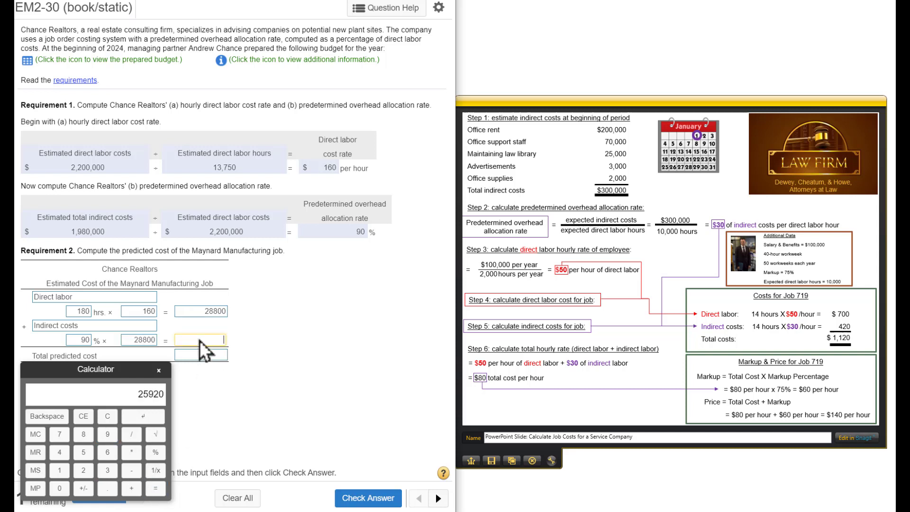
{"action": "left_click", "coordinate": [142, 416]}
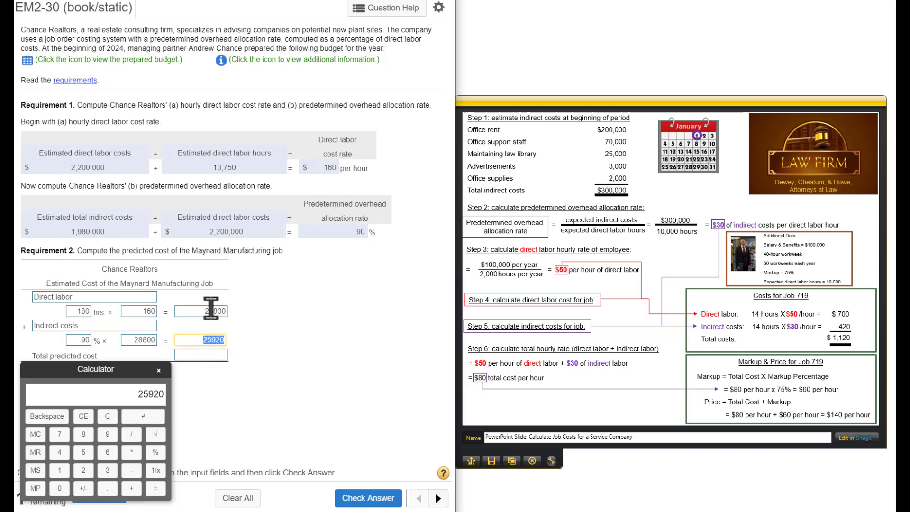
{"action": "left_click", "coordinate": [143, 416]}
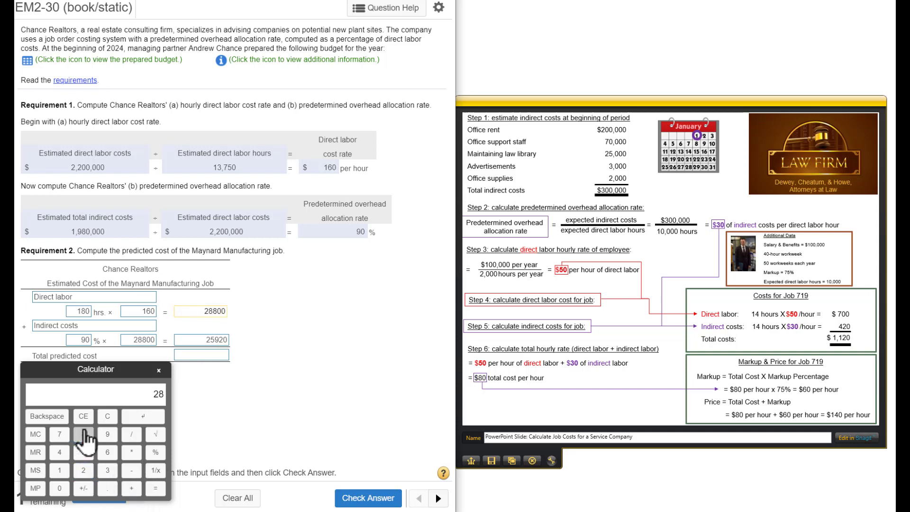
{"action": "left_click", "coordinate": [154, 488]}
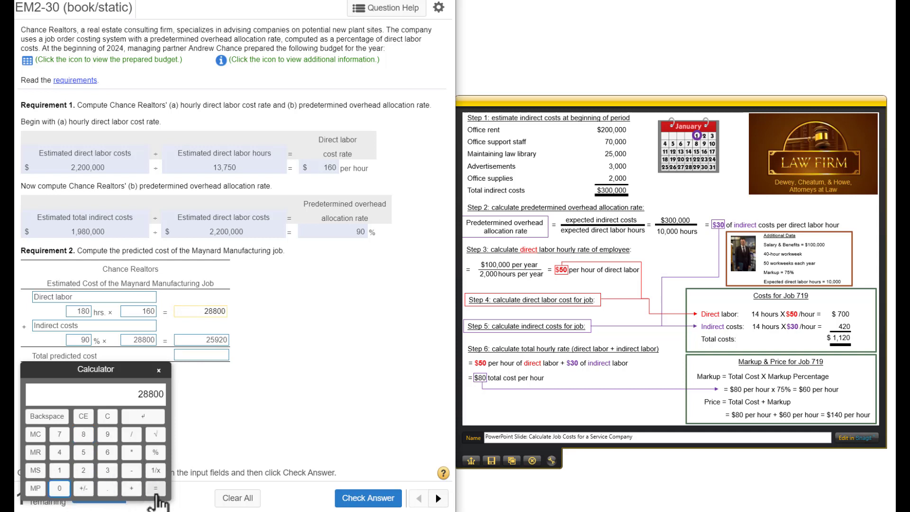
{"action": "left_click", "coordinate": [155, 488]}
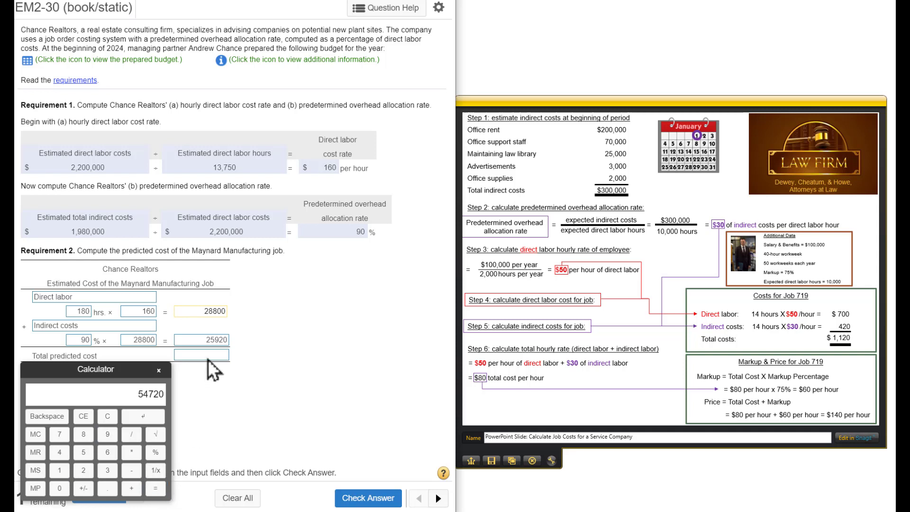
{"action": "left_click", "coordinate": [143, 416]}
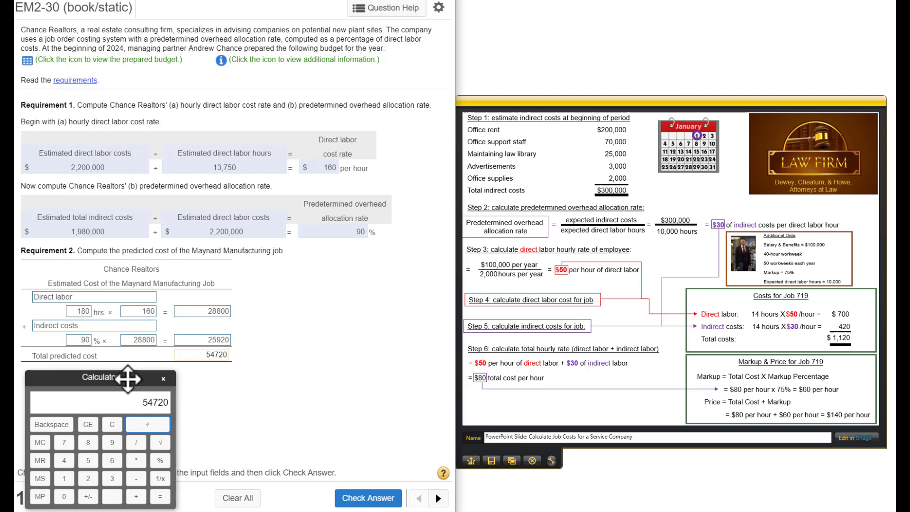
{"action": "mouse_move", "coordinate": [296, 416]}
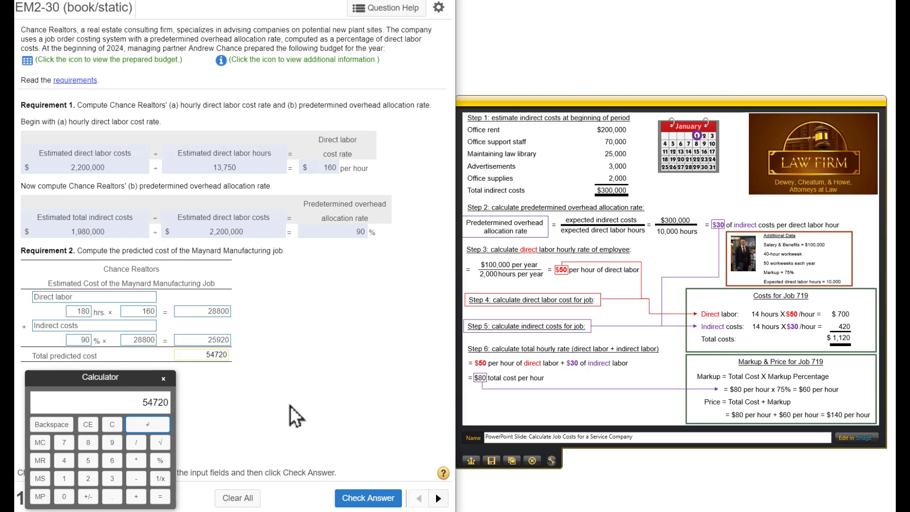
{"action": "left_click", "coordinate": [367, 498]}
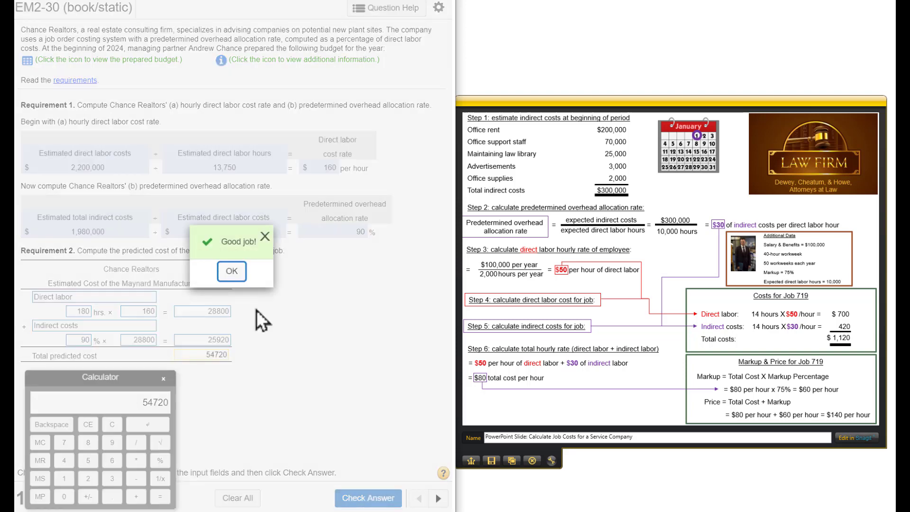
Dismiss the Good job! popup so Requirement 3 on the Maynard bid appears.
{"action": "left_click", "coordinate": [231, 271]}
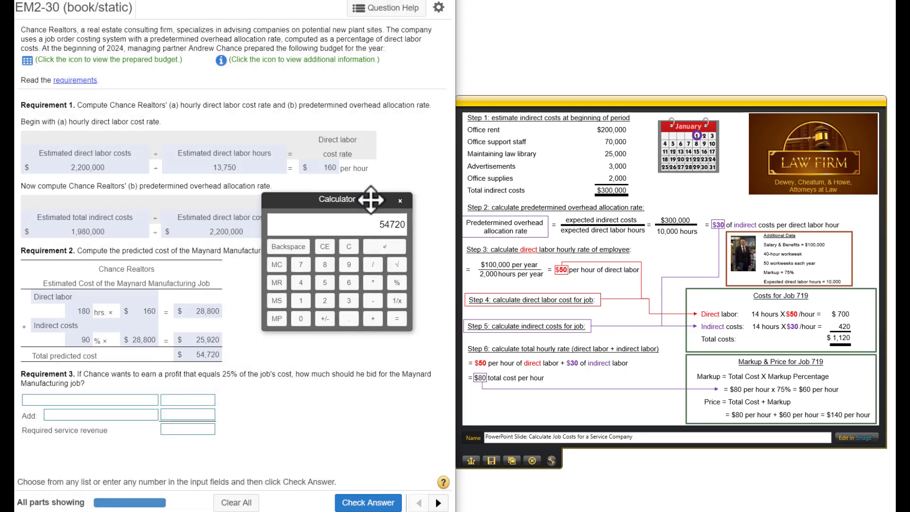
{"action": "mouse_move", "coordinate": [119, 404]}
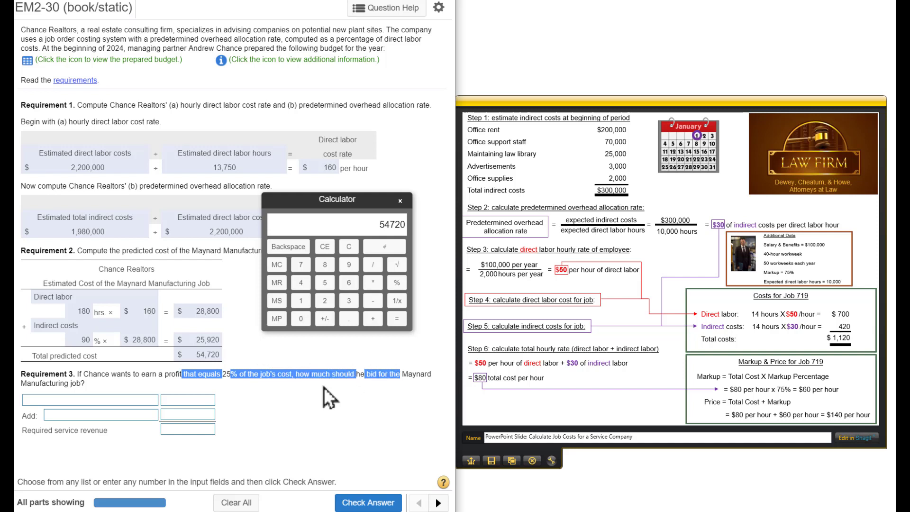
{"action": "mouse_move", "coordinate": [148, 411]}
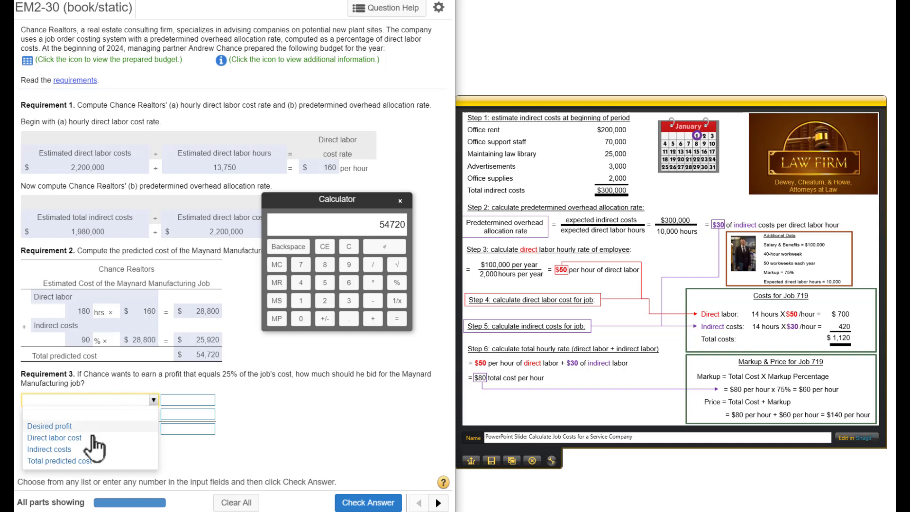
Label the bid rows Total predicted cost and Desired profit, noting the 25% profit wording.
{"action": "left_click", "coordinate": [57, 461]}
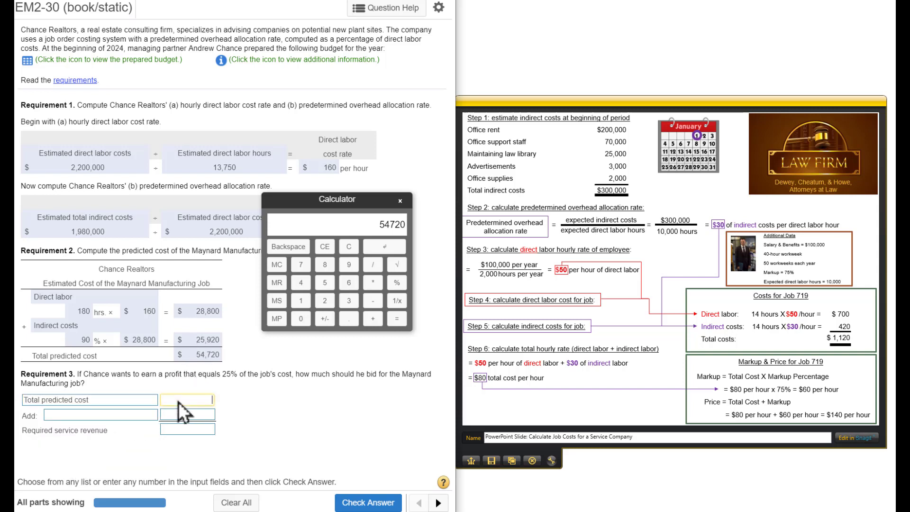
{"action": "left_click", "coordinate": [152, 414]}
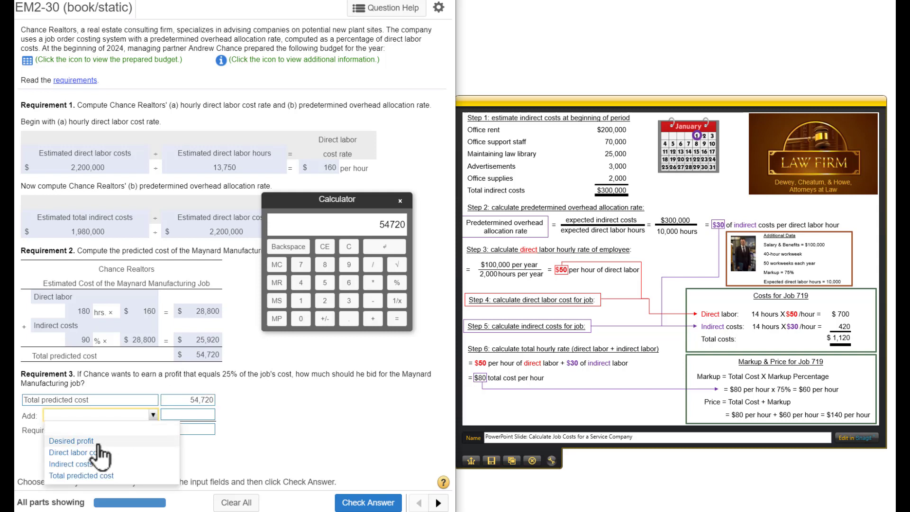
{"action": "left_click", "coordinate": [70, 440]}
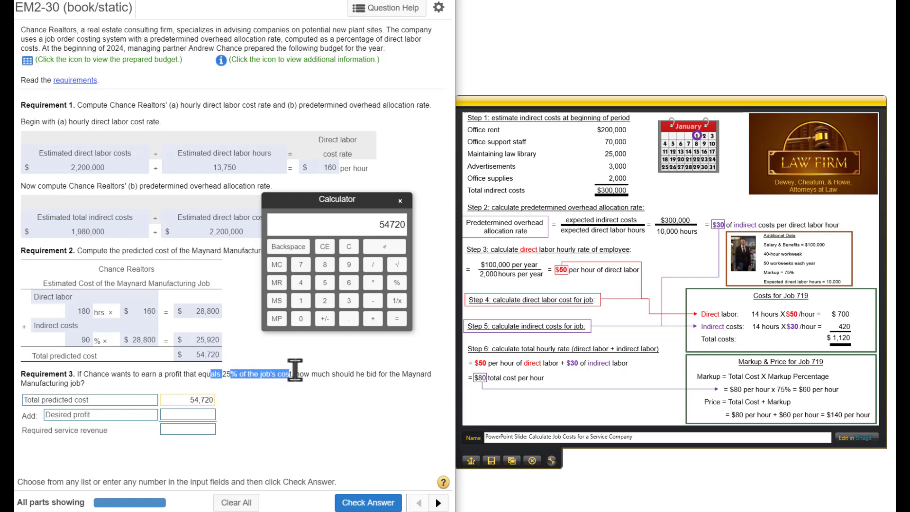
{"action": "double_click", "coordinate": [187, 399]}
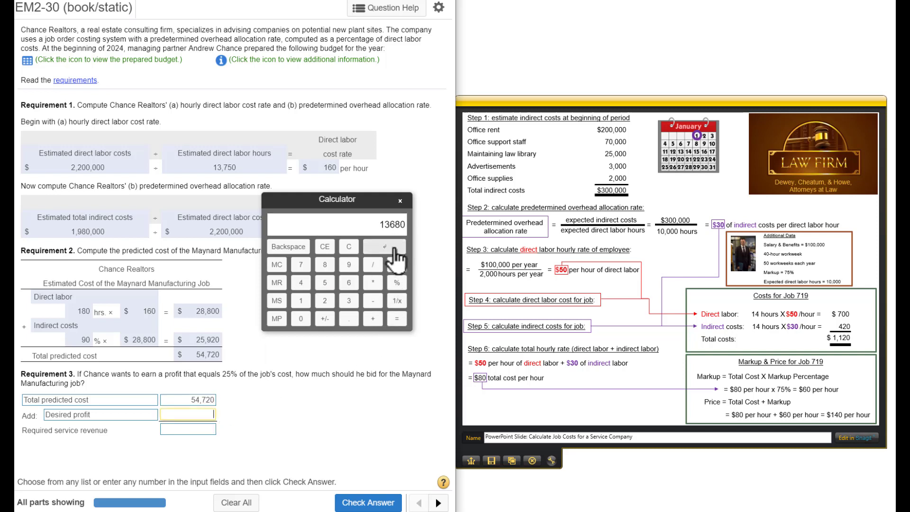
Calculate desired profit 13,680 and required service revenue 68,400 from cost 54,720, then check the answers.
{"action": "left_click", "coordinate": [383, 246]}
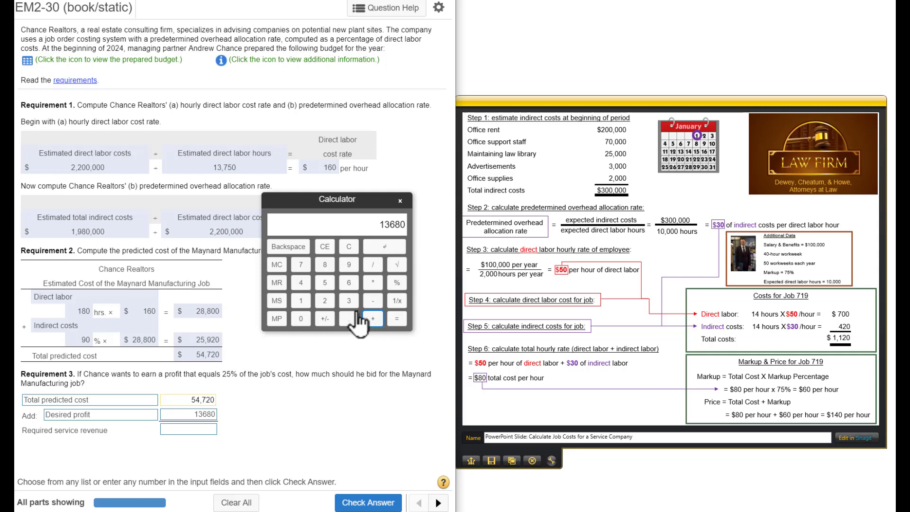
{"action": "left_click", "coordinate": [300, 264]}
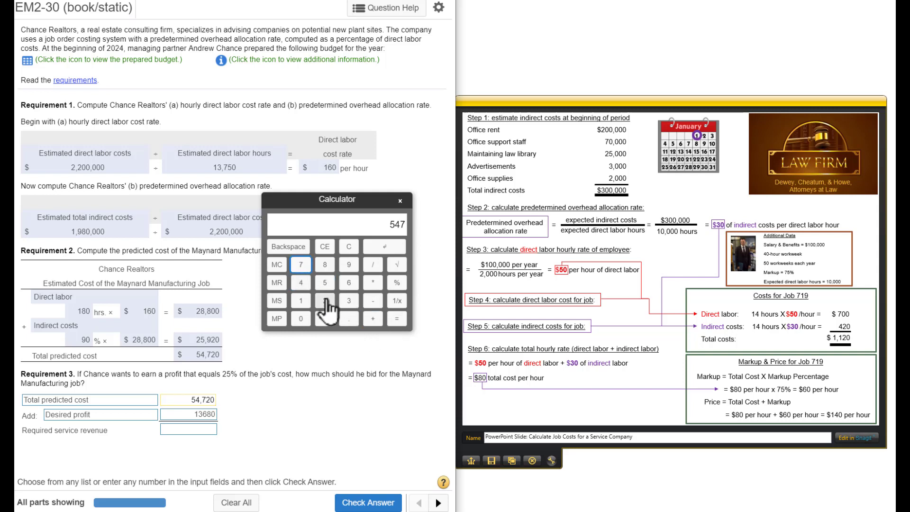
{"action": "left_click", "coordinate": [396, 319]}
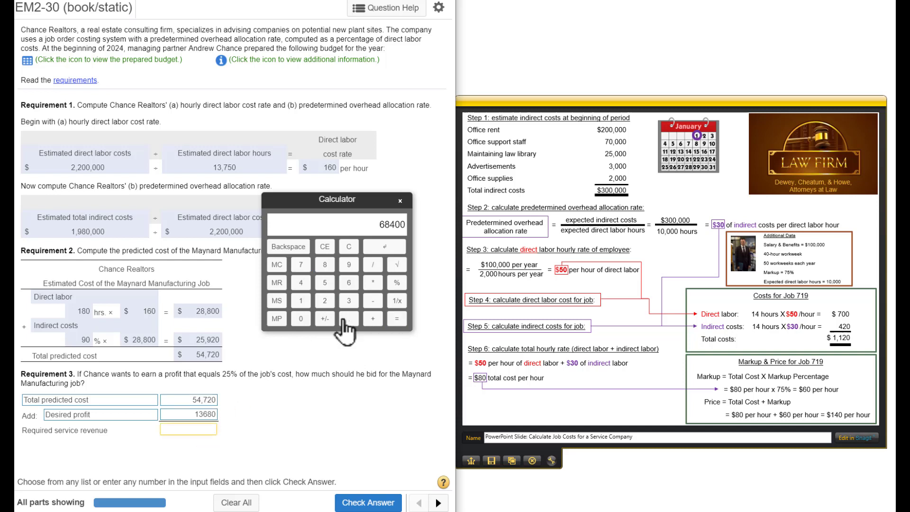
{"action": "left_click", "coordinate": [383, 246]}
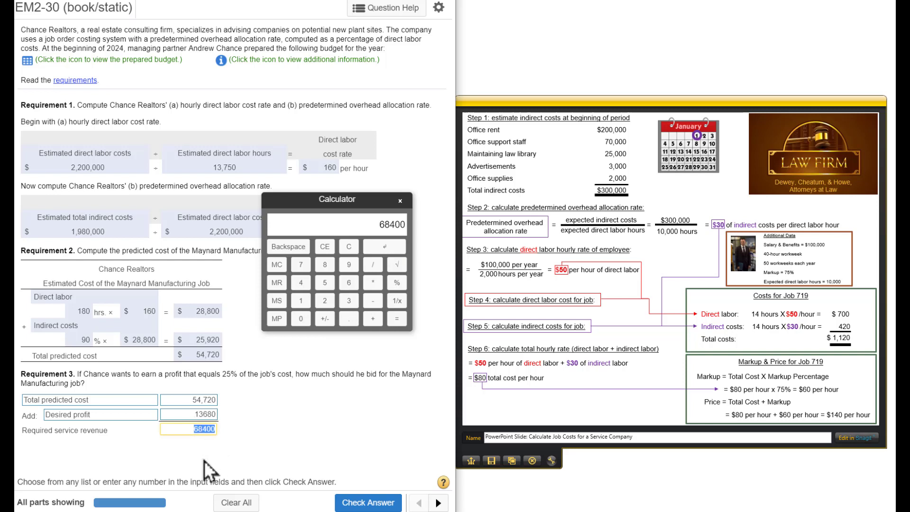
{"action": "mouse_move", "coordinate": [300, 488]}
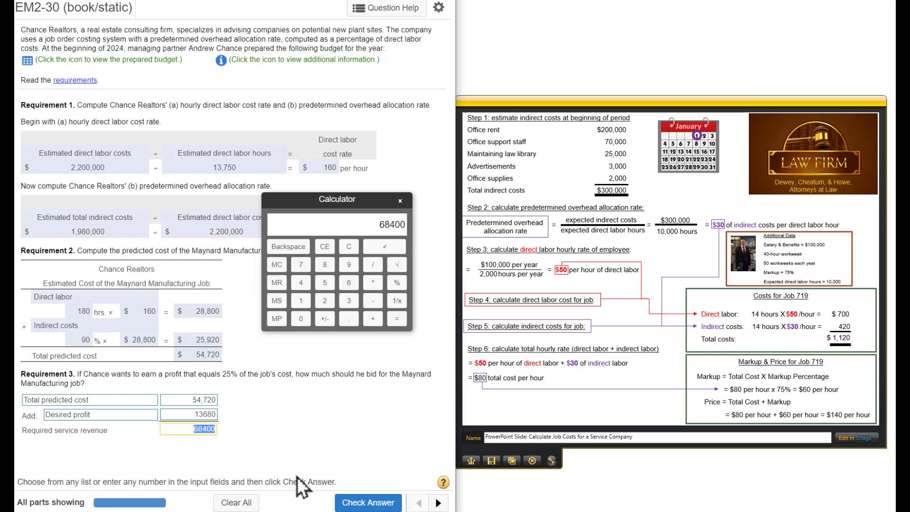
{"action": "left_click", "coordinate": [368, 502]}
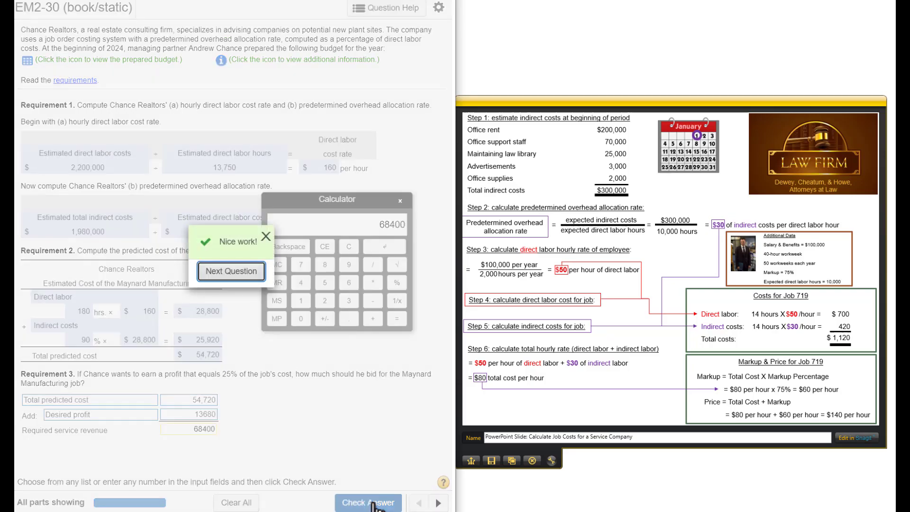